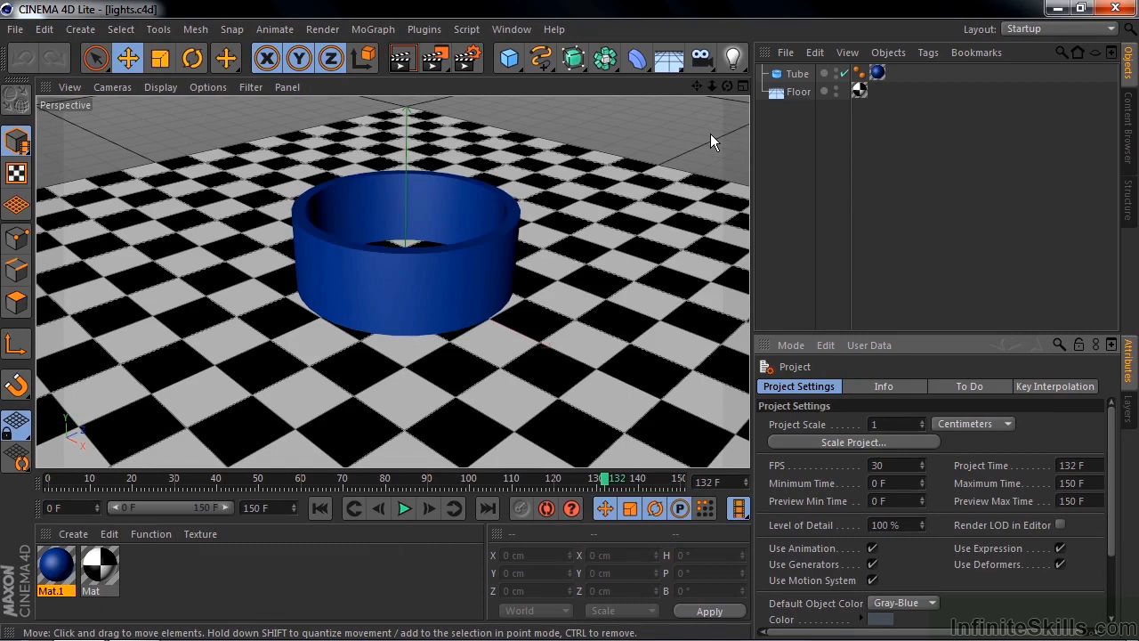
# Bring up and dismiss the Open Project dialog without loading a file
pyautogui.click(14, 29)
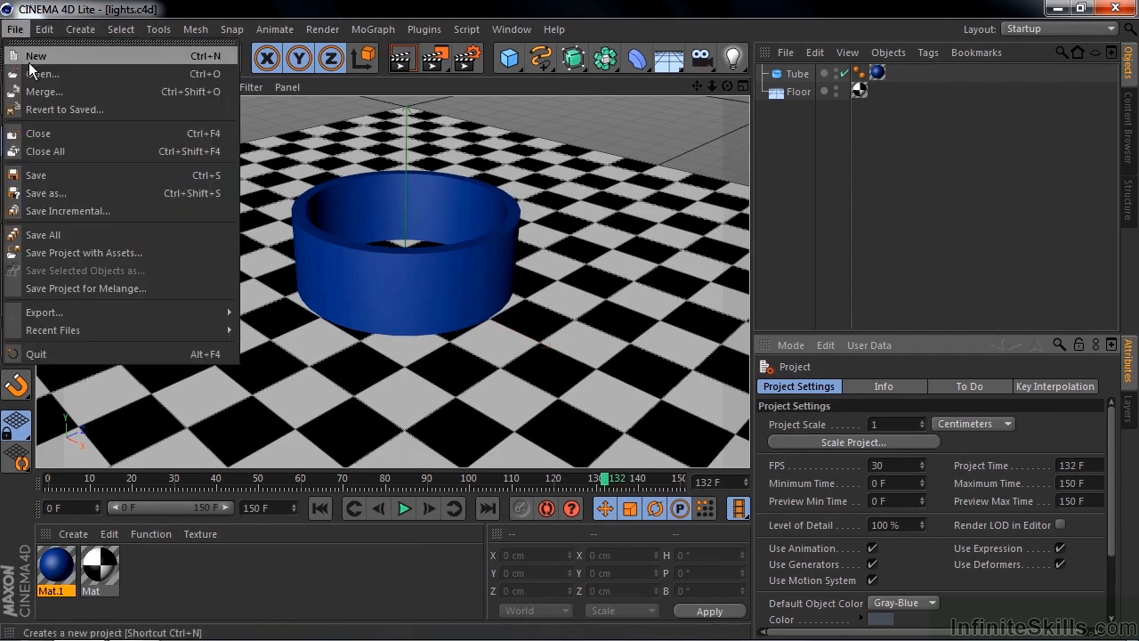
pyautogui.click(43, 75)
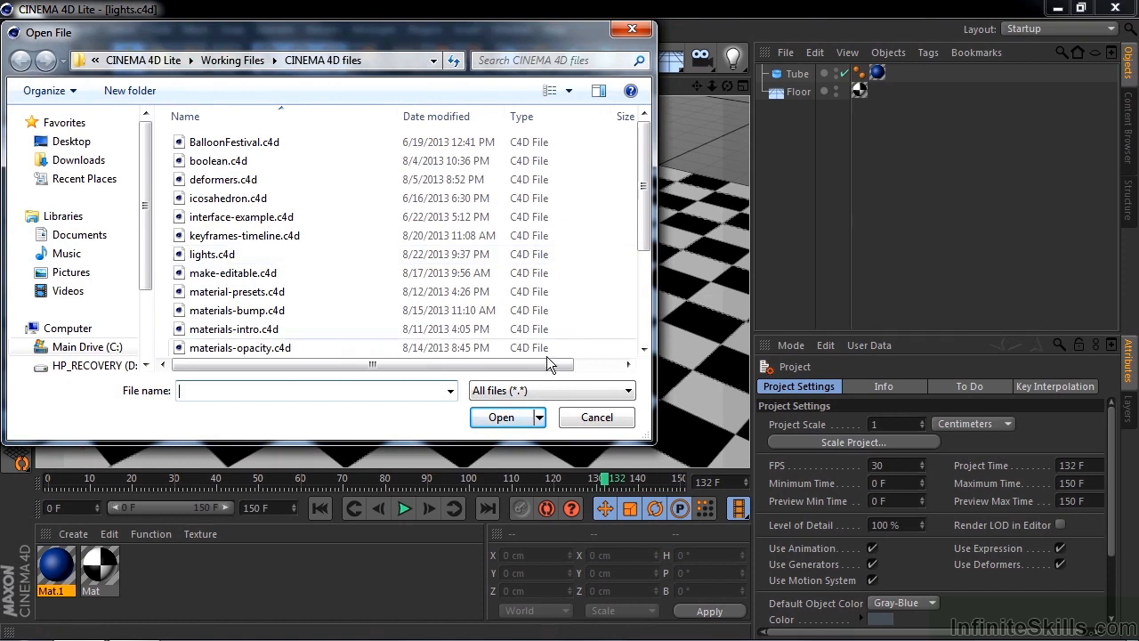
pyautogui.click(500, 416)
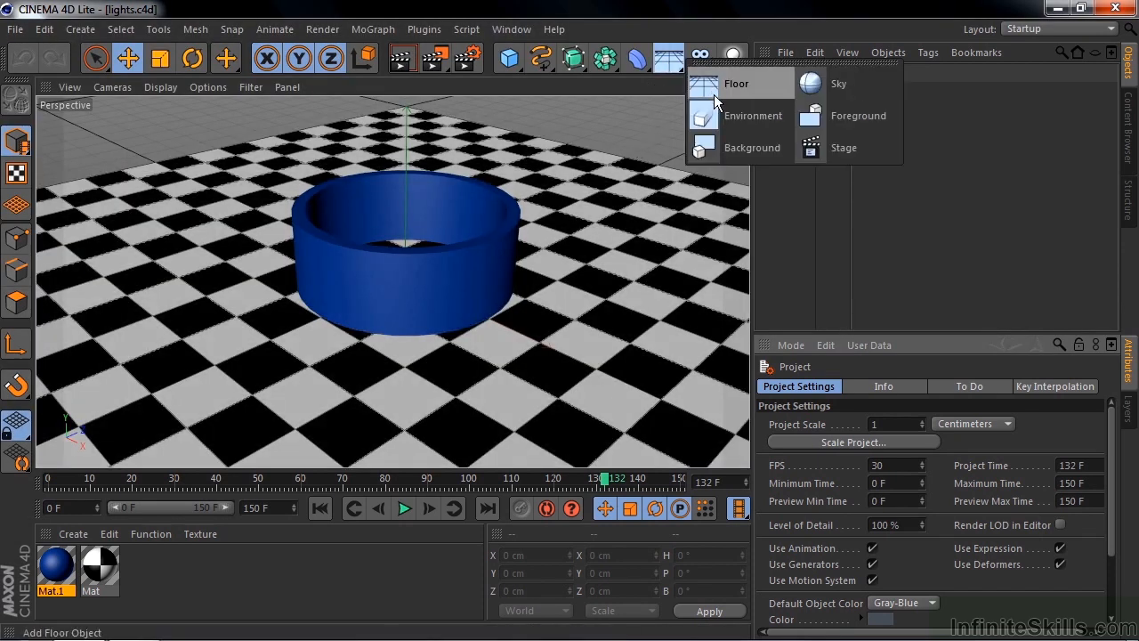
pyautogui.click(737, 84)
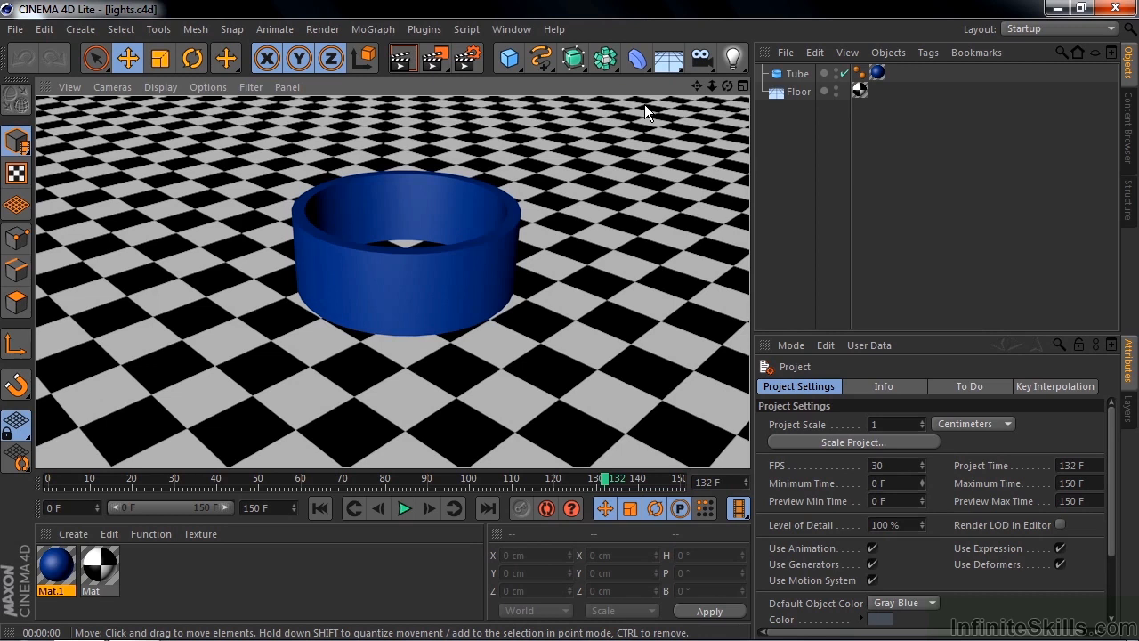
# Hide the blue tube in the viewport and add a plain omni Light object
pyautogui.click(822, 75)
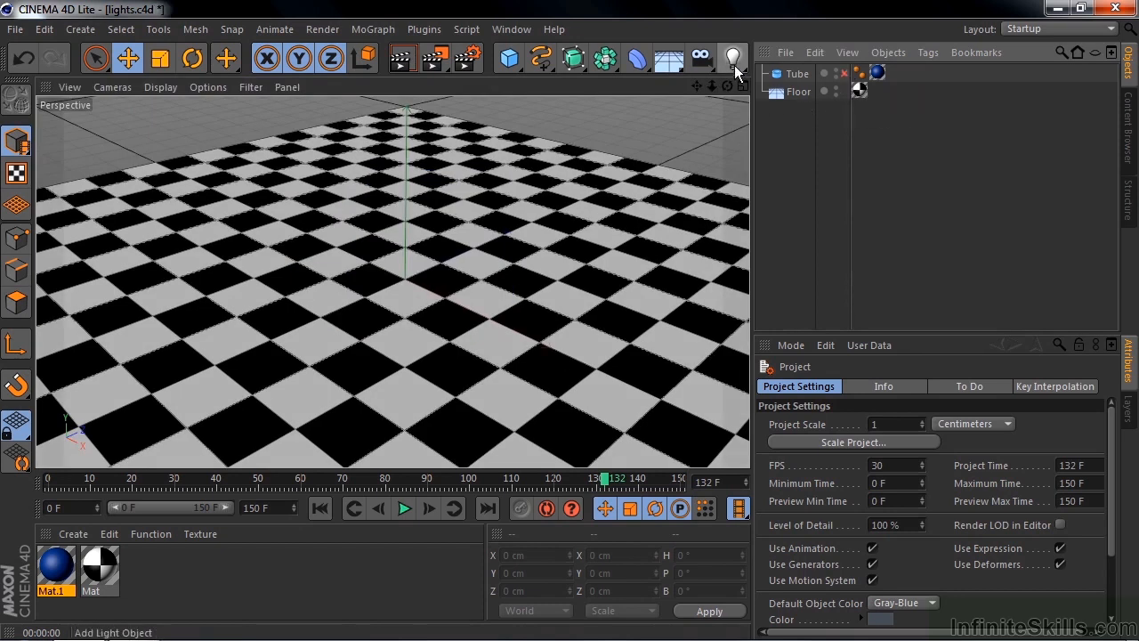
pyautogui.click(733, 57)
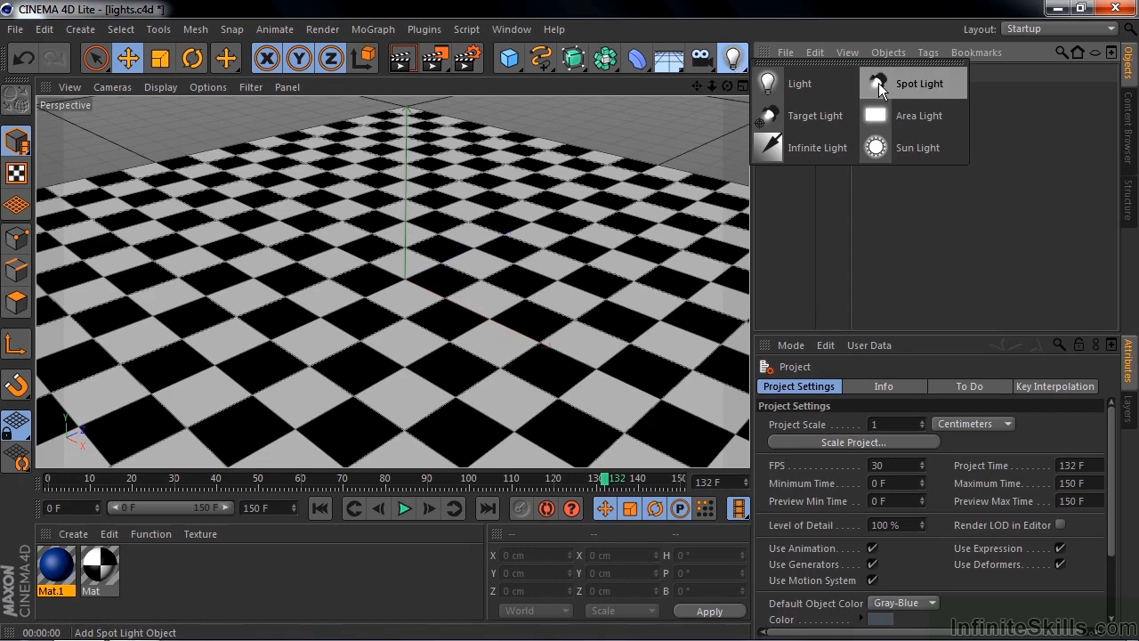
pyautogui.moveTo(817, 146)
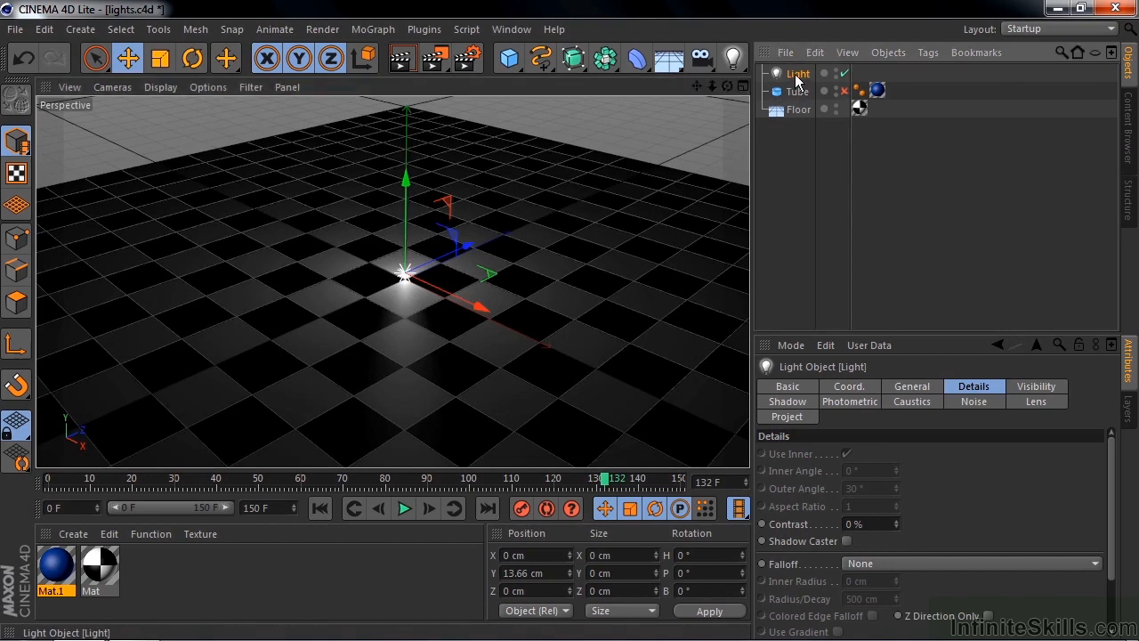
# Set the light's colour to a warm off-white and raise it along Y above the floor
pyautogui.click(912, 386)
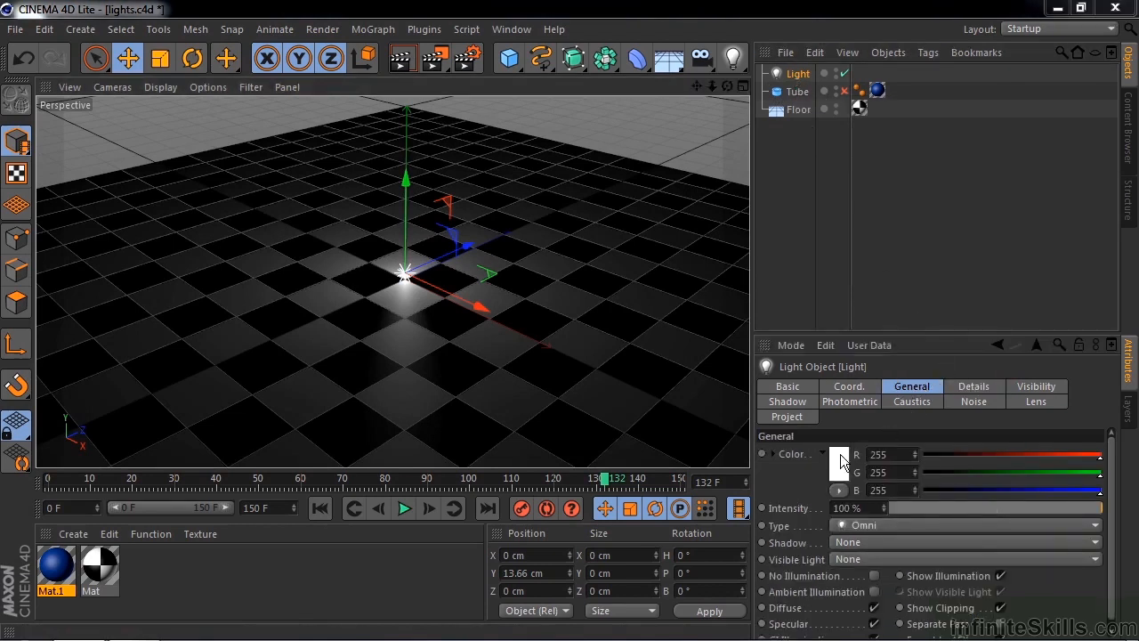
pyautogui.click(840, 454)
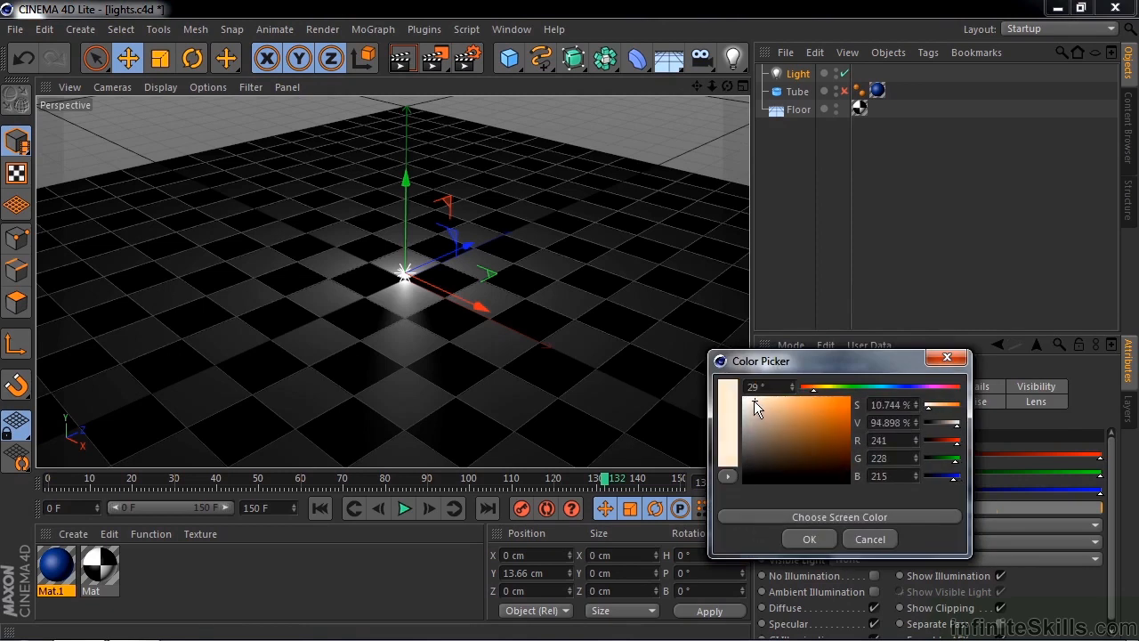
pyautogui.click(808, 538)
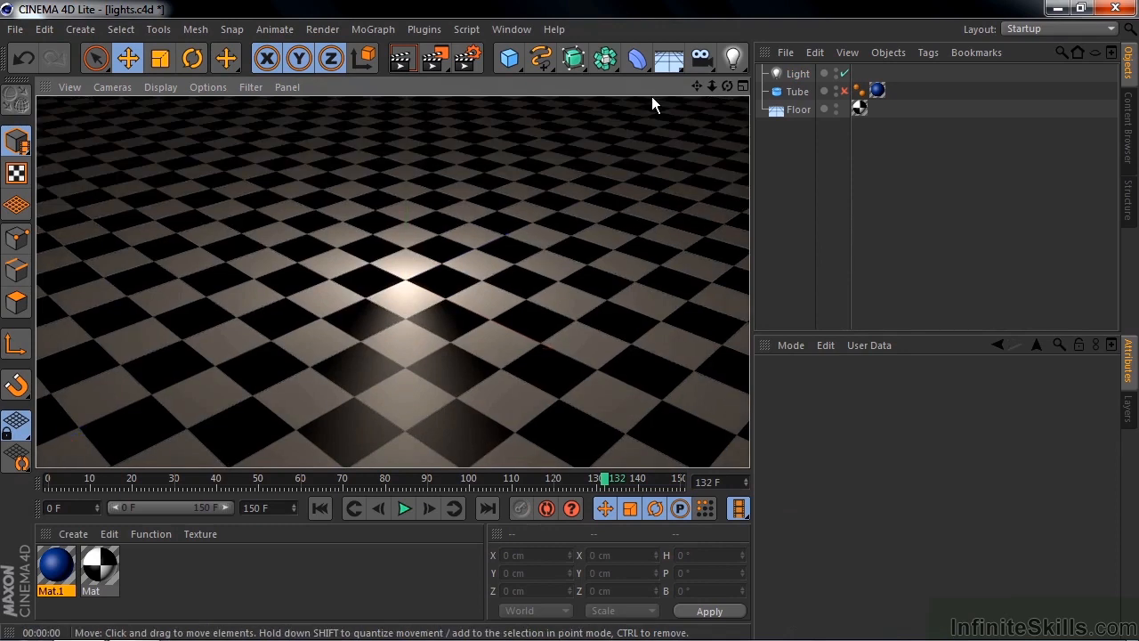
pyautogui.click(798, 74)
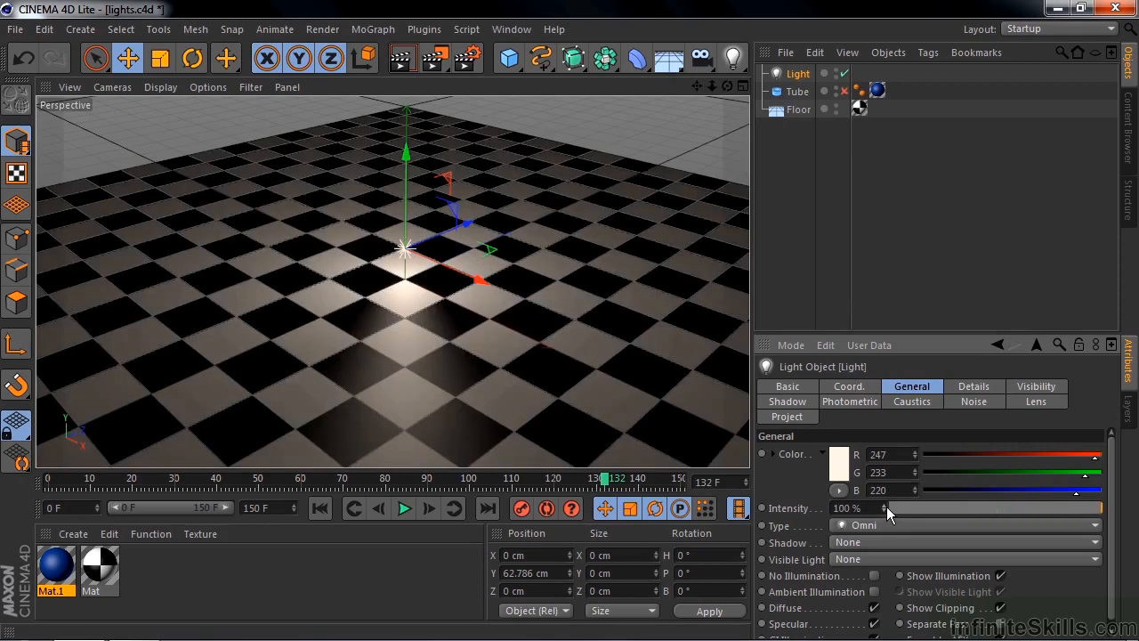
pyautogui.moveTo(893, 534)
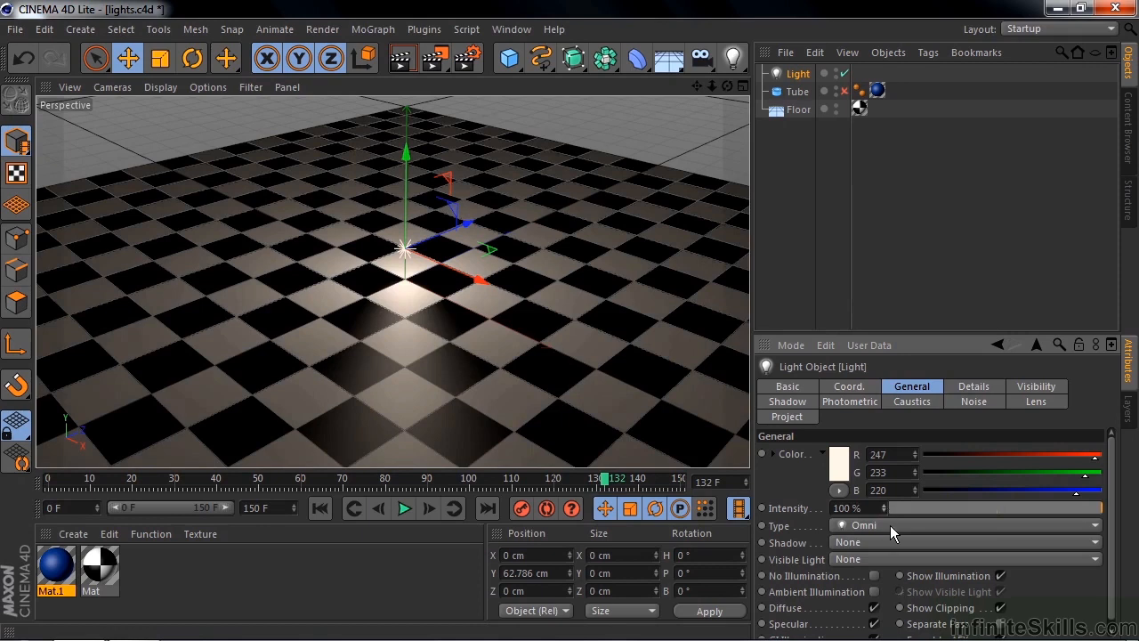
# Change the light's Type to Infinite and make the tube visible again
pyautogui.click(731, 57)
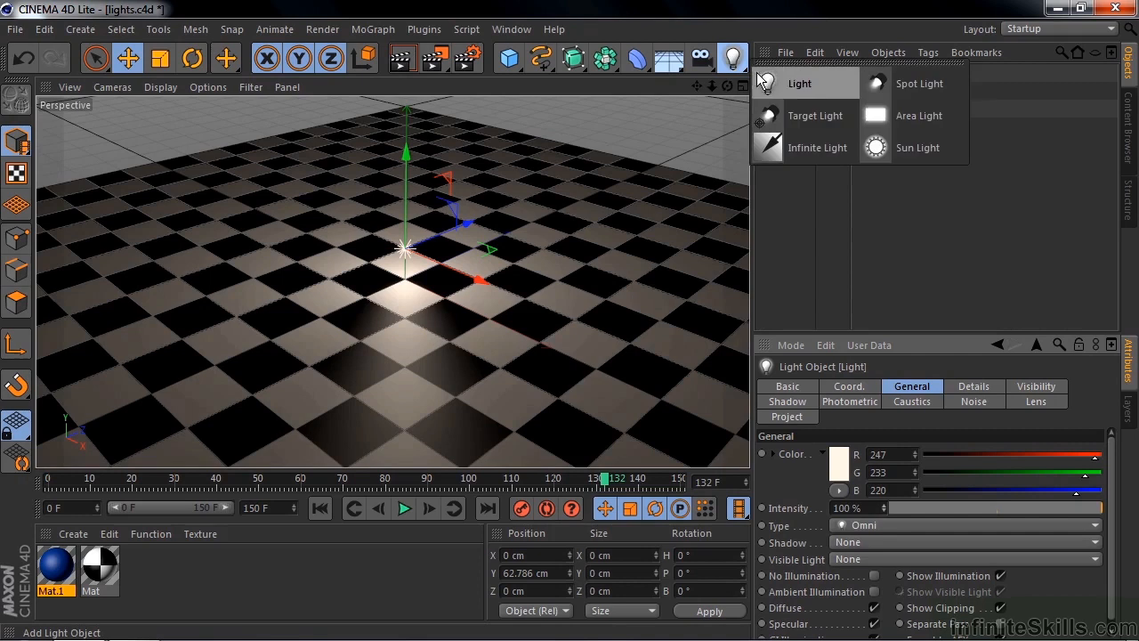
pyautogui.moveTo(797, 93)
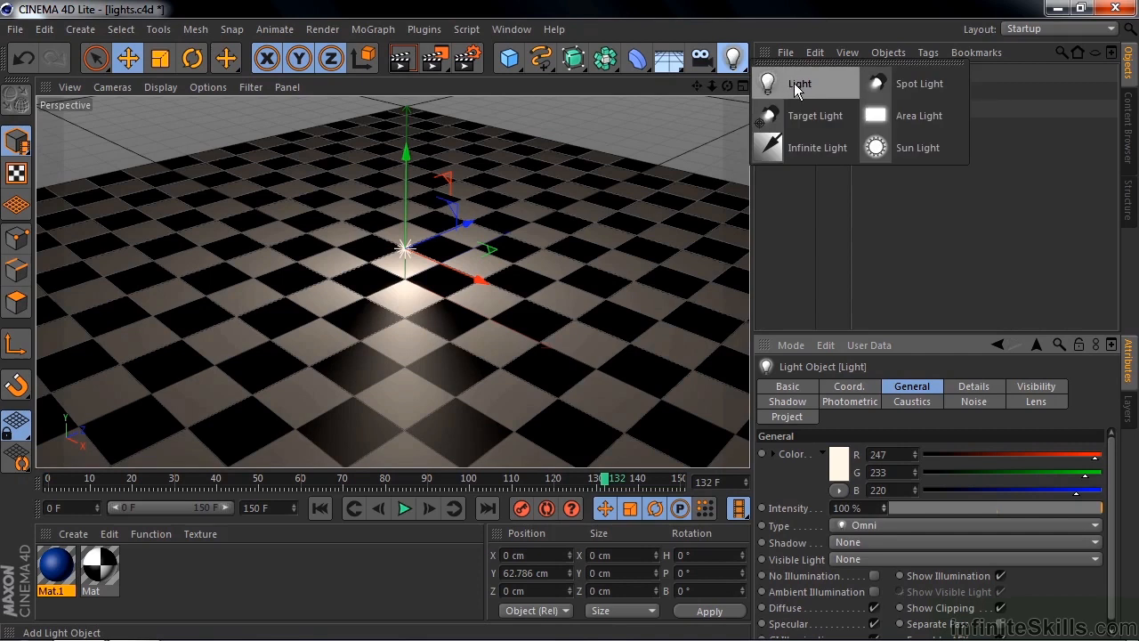
pyautogui.moveTo(817, 148)
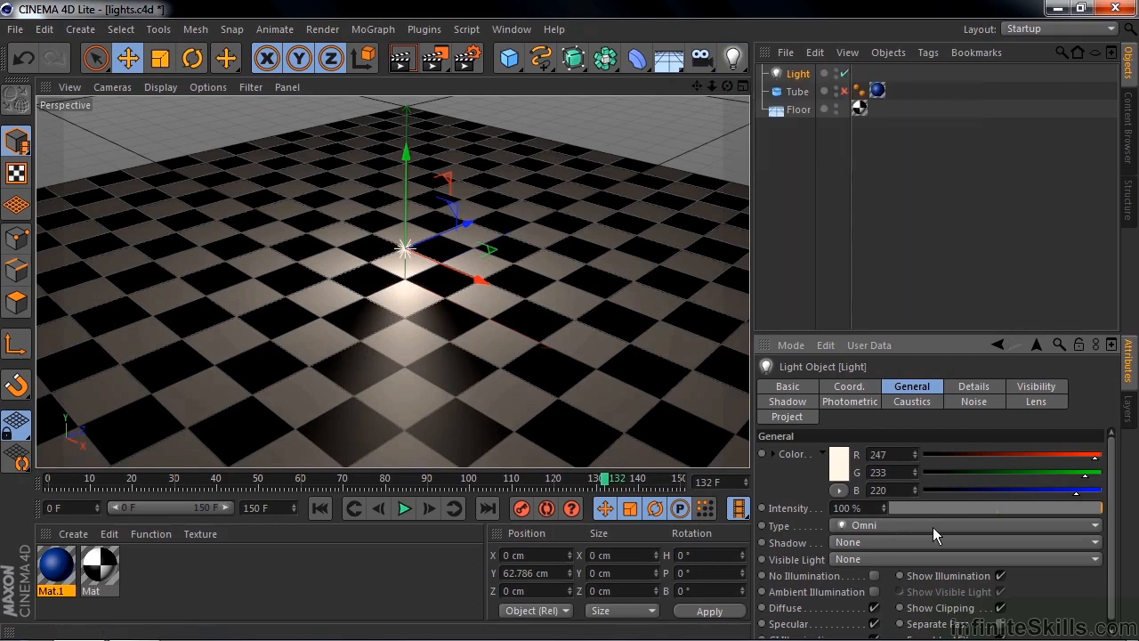
pyautogui.click(965, 523)
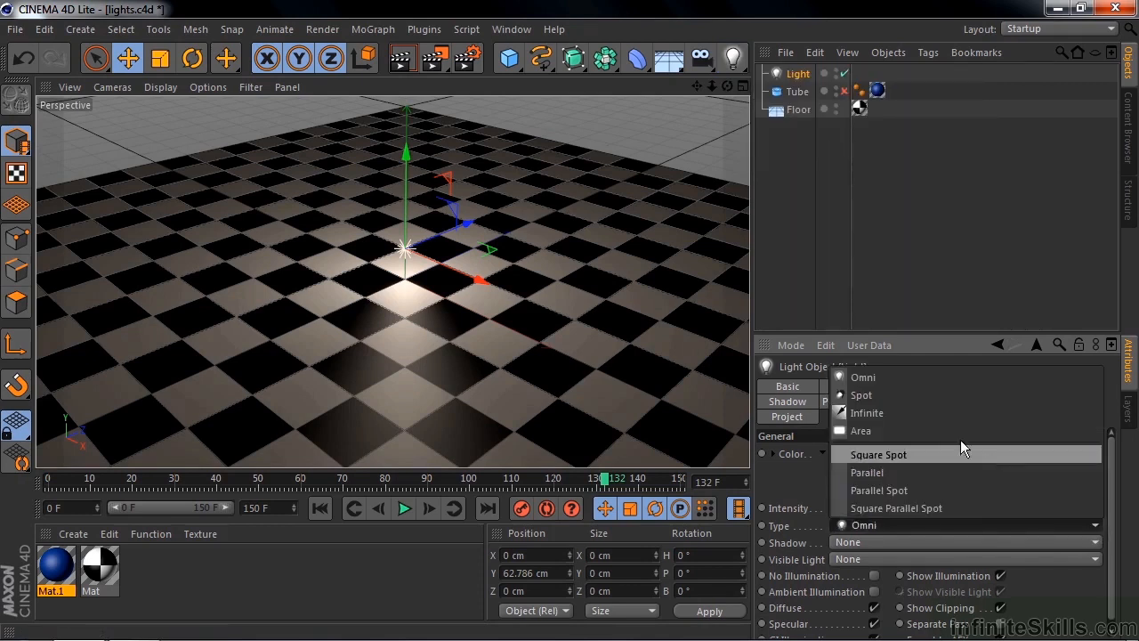
pyautogui.click(867, 413)
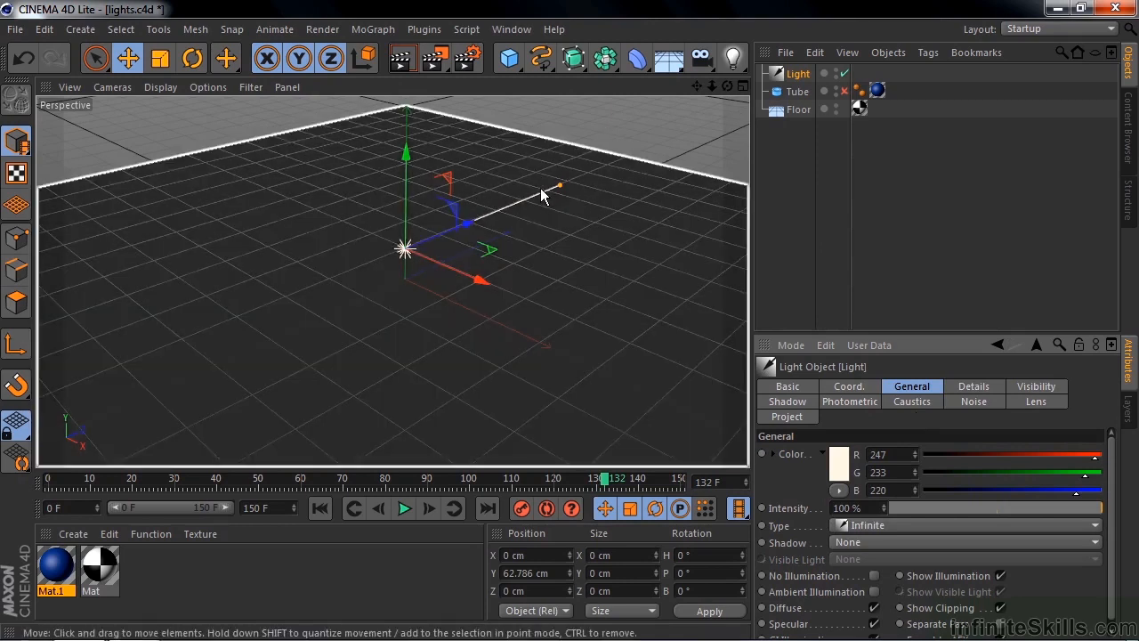
pyautogui.click(798, 92)
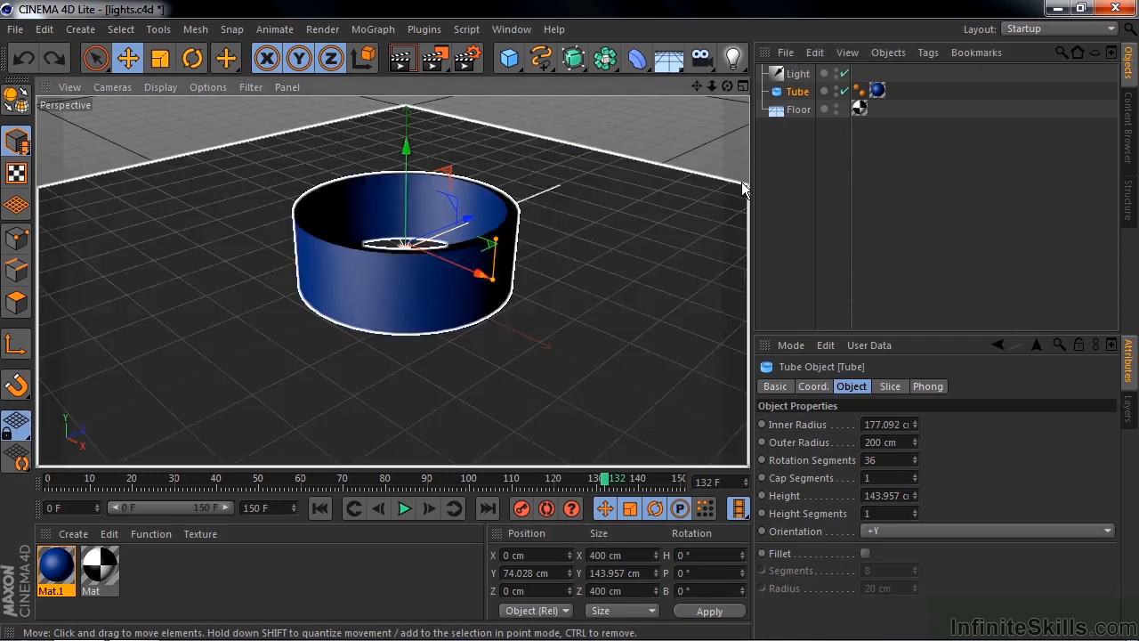
# Rotate the infinite light to swing its direction around the tube
pyautogui.click(797, 73)
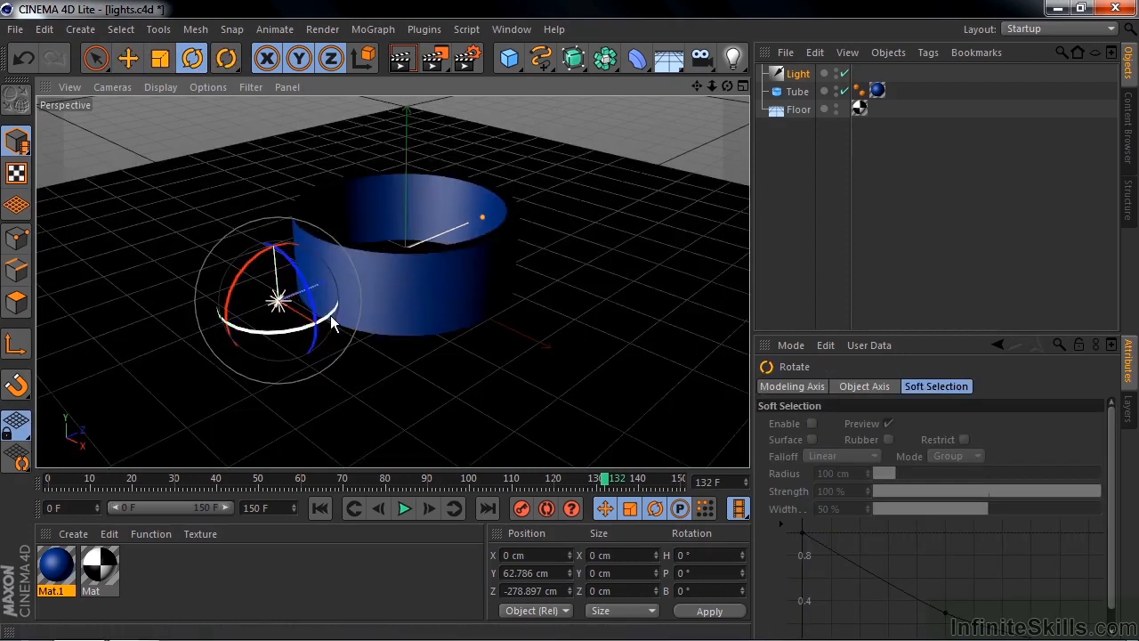
pyautogui.moveTo(329, 320); pyautogui.dragTo(285, 334)
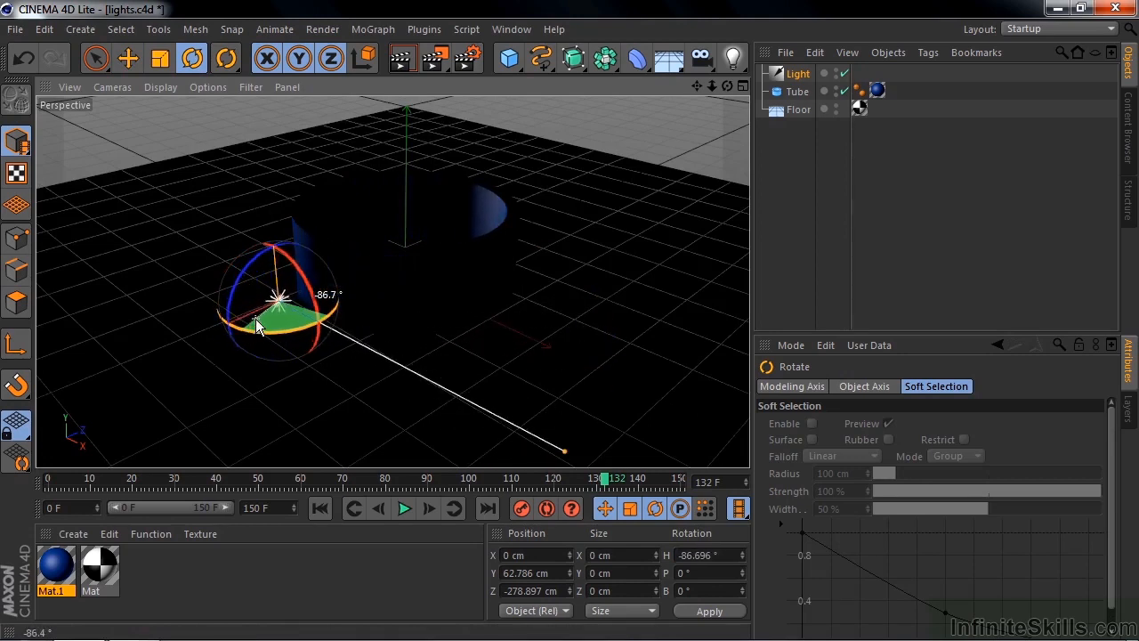
pyautogui.moveTo(258, 329); pyautogui.dragTo(253, 336)
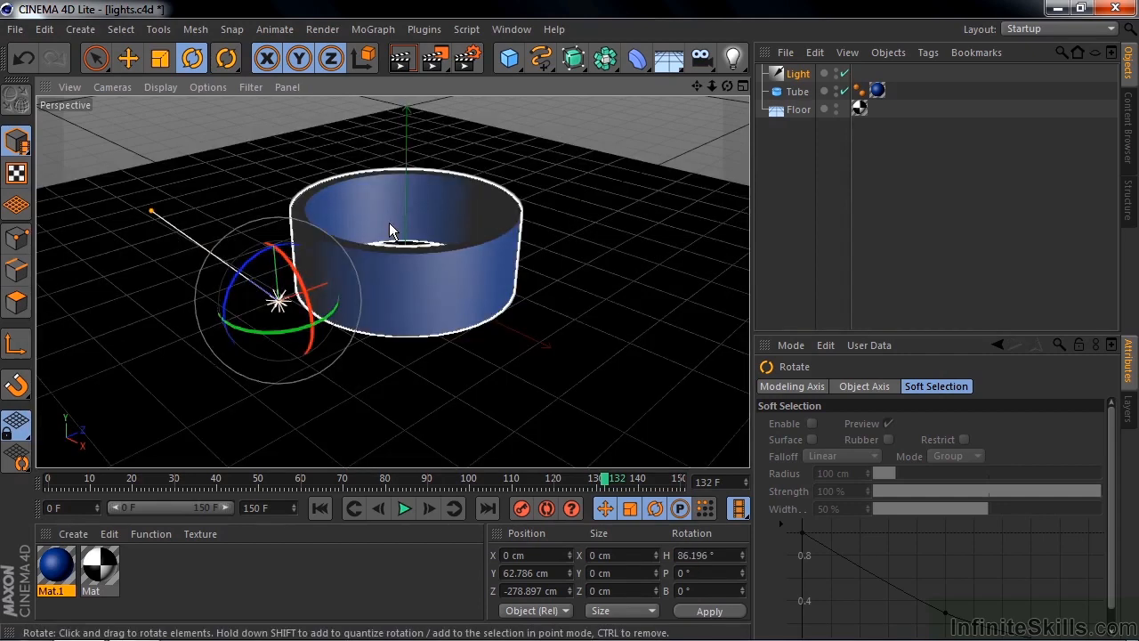
# Shift the light sideways beside the tube and rotate it further
pyautogui.click(128, 57)
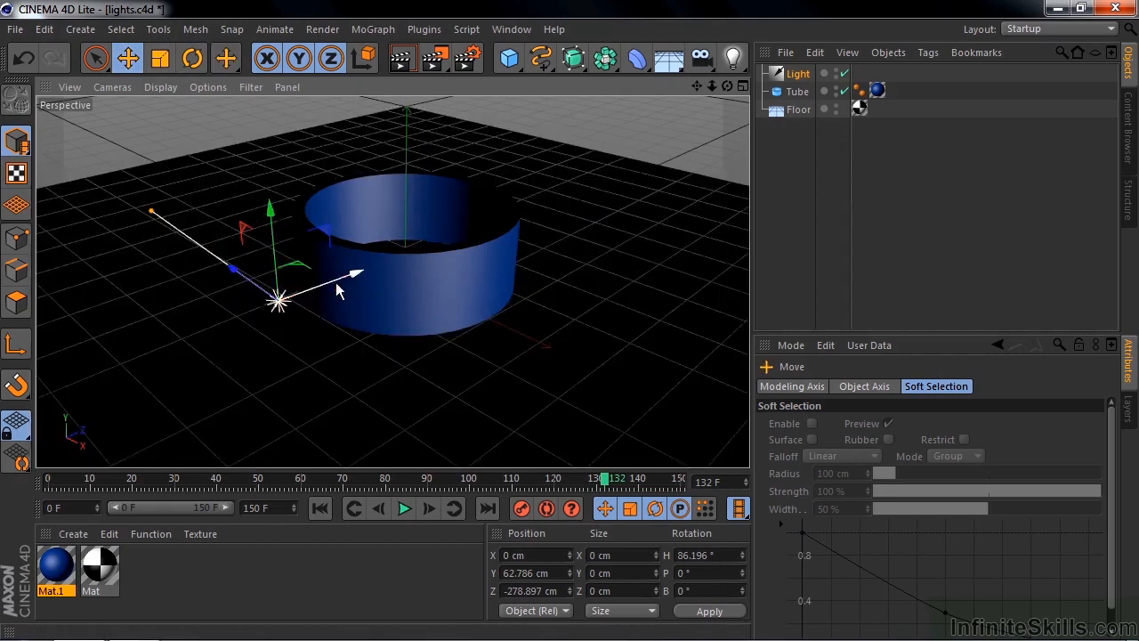
pyautogui.moveTo(281, 299); pyautogui.dragTo(428, 240)
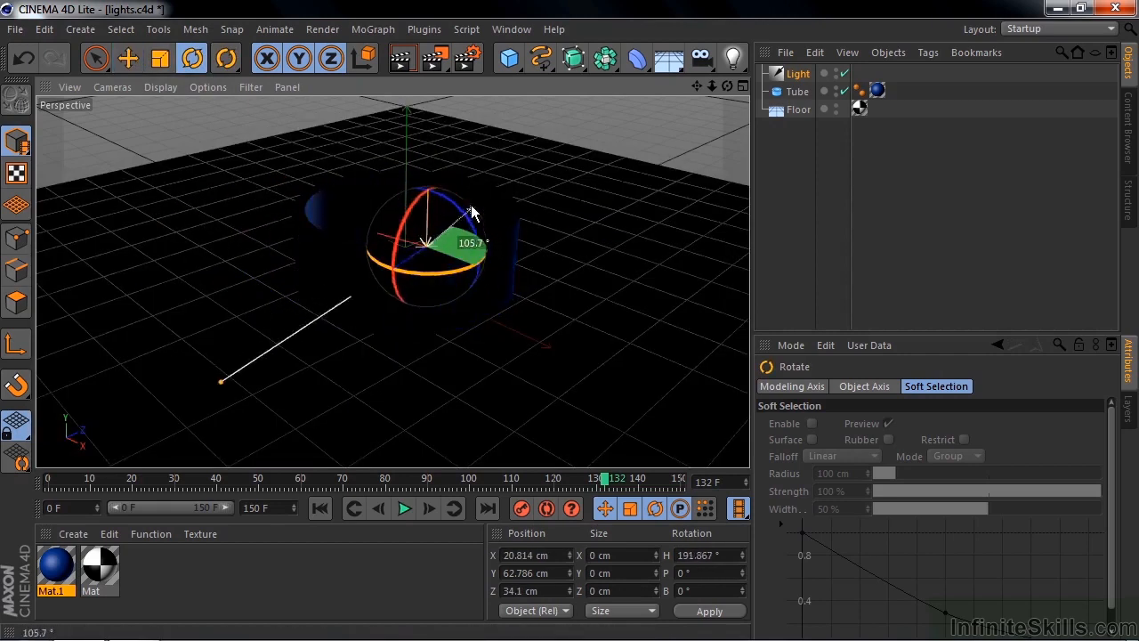
pyautogui.moveTo(472, 211); pyautogui.dragTo(374, 258)
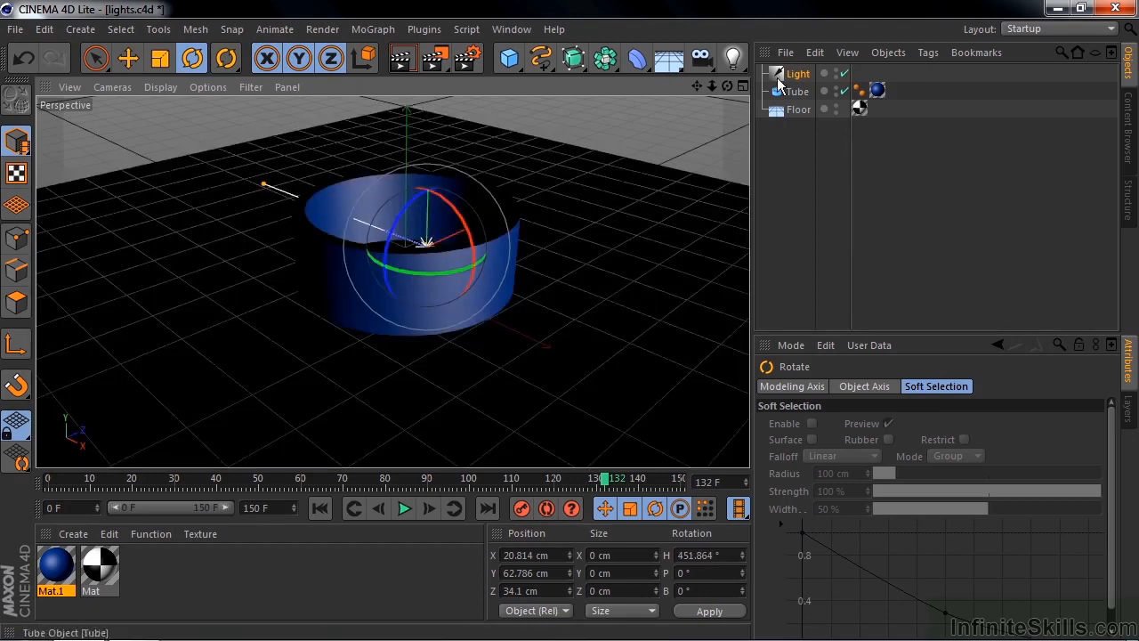
# Widen the spotlight's cone to about 46.9° outer and 22.7° inner angle via the Details handle
pyautogui.click(798, 74)
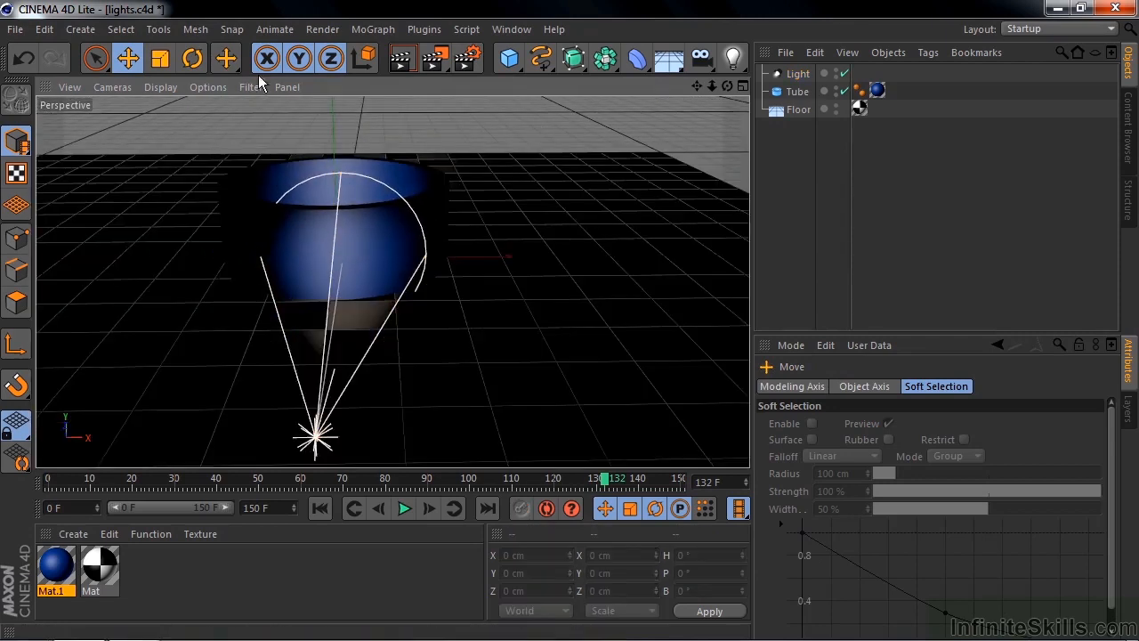
pyautogui.moveTo(336, 406)
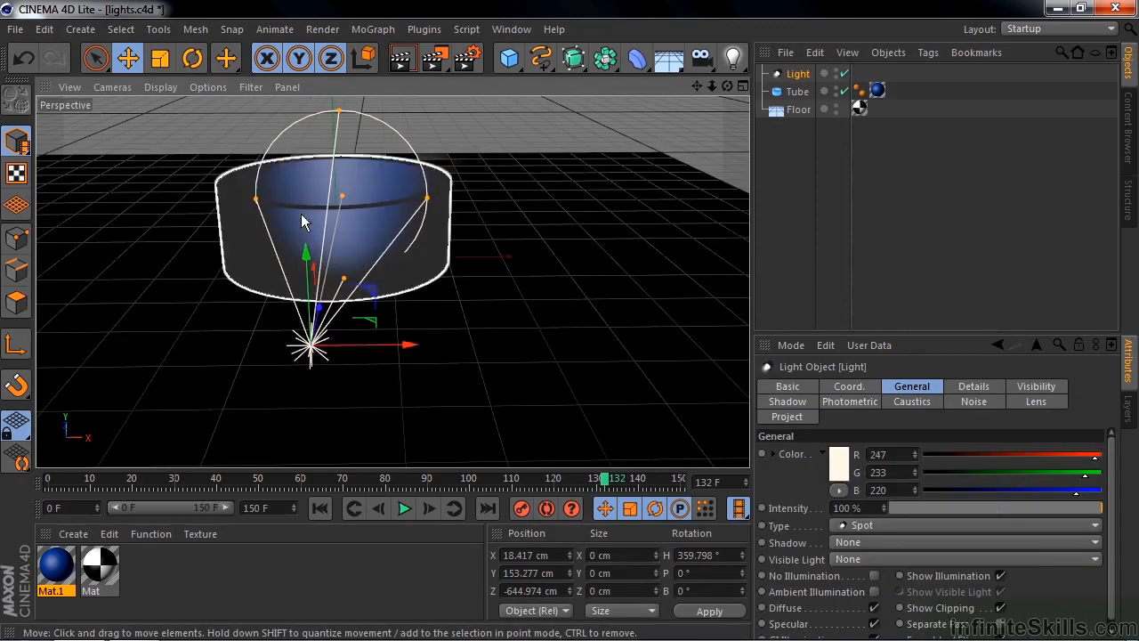
pyautogui.click(193, 57)
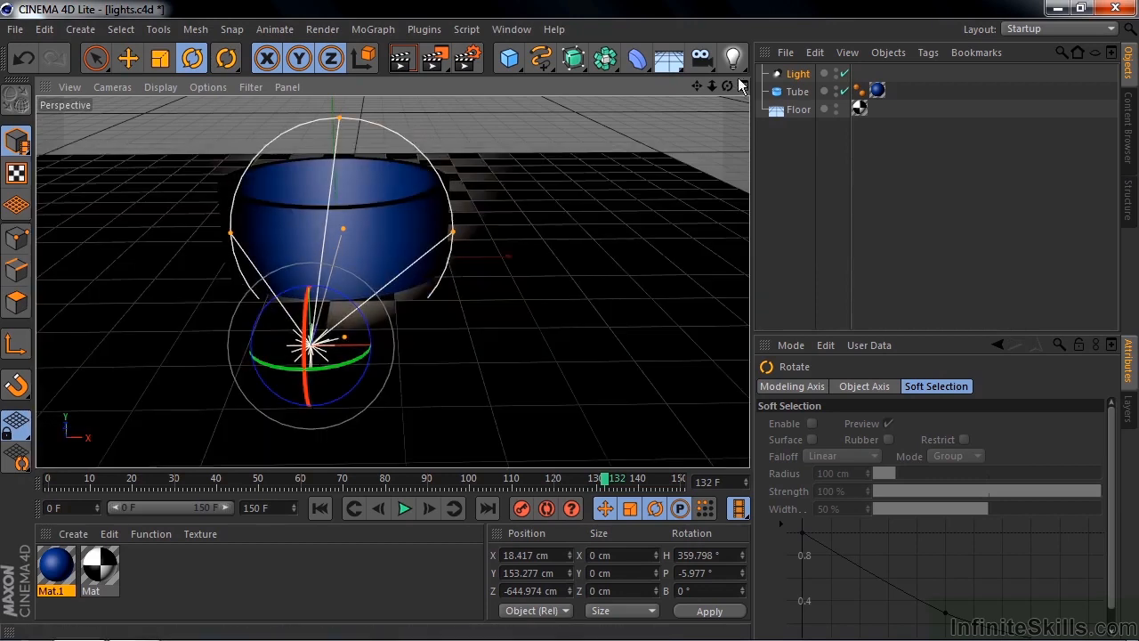
pyautogui.click(798, 73)
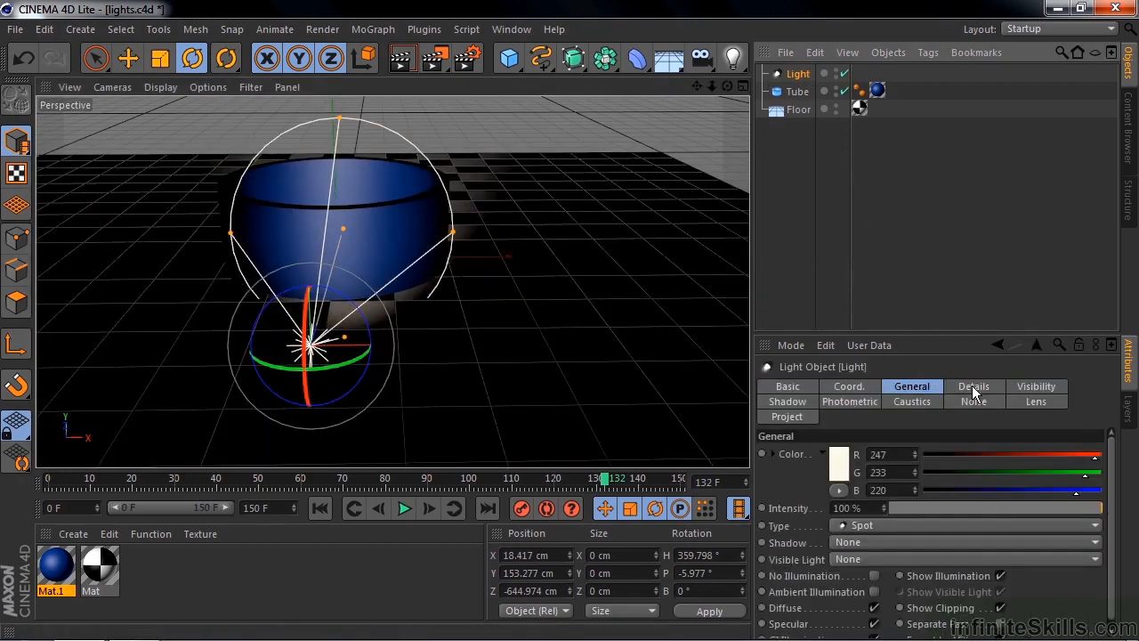
pyautogui.click(974, 384)
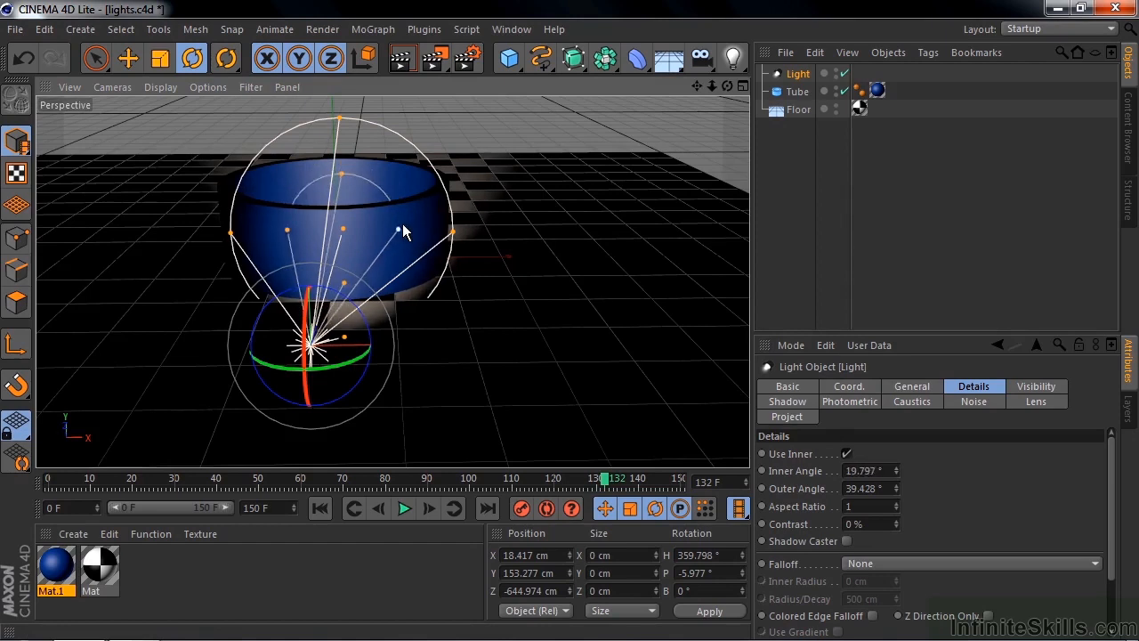
pyautogui.moveTo(399, 231); pyautogui.dragTo(454, 239)
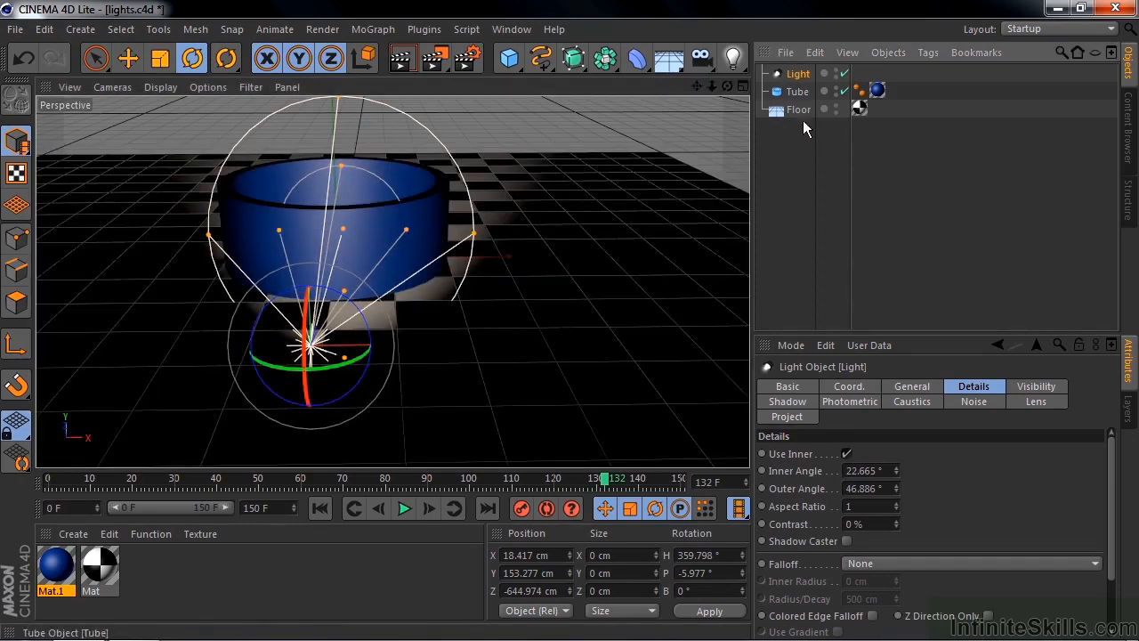
# Set the light's Type to Area, then raise and tilt it down toward the tube and floor
pyautogui.click(911, 387)
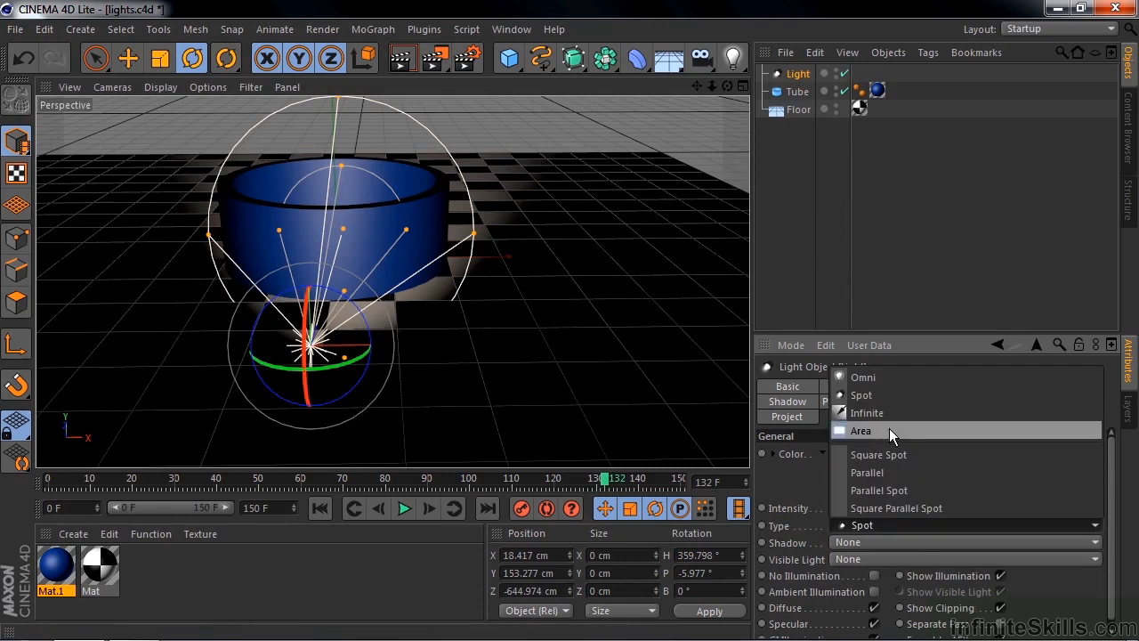
pyautogui.click(862, 431)
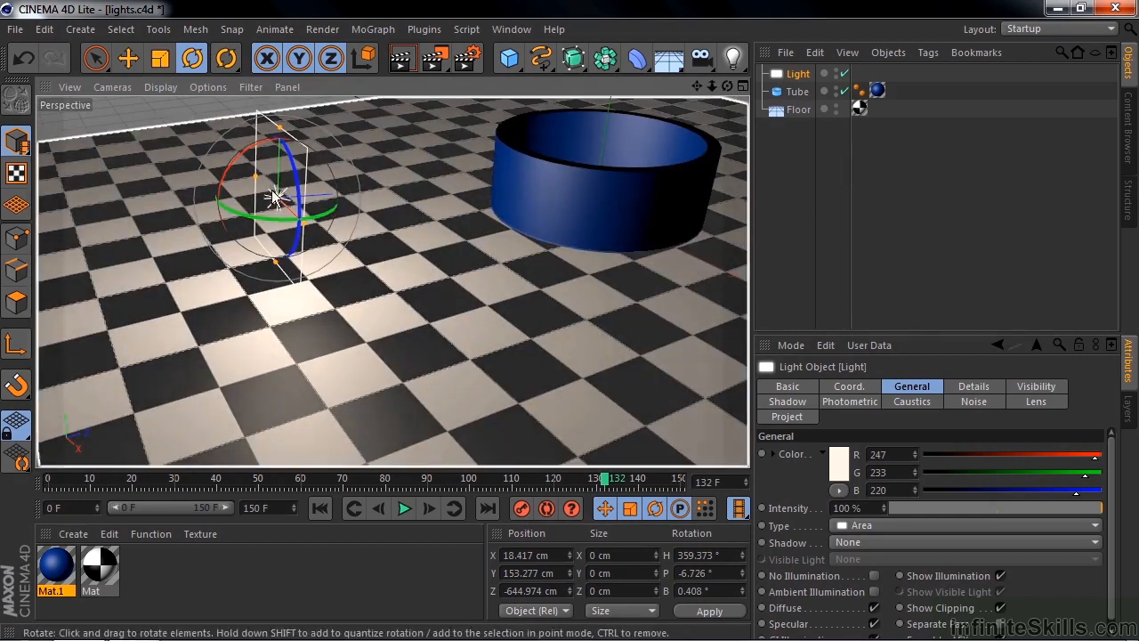
pyautogui.moveTo(249, 299)
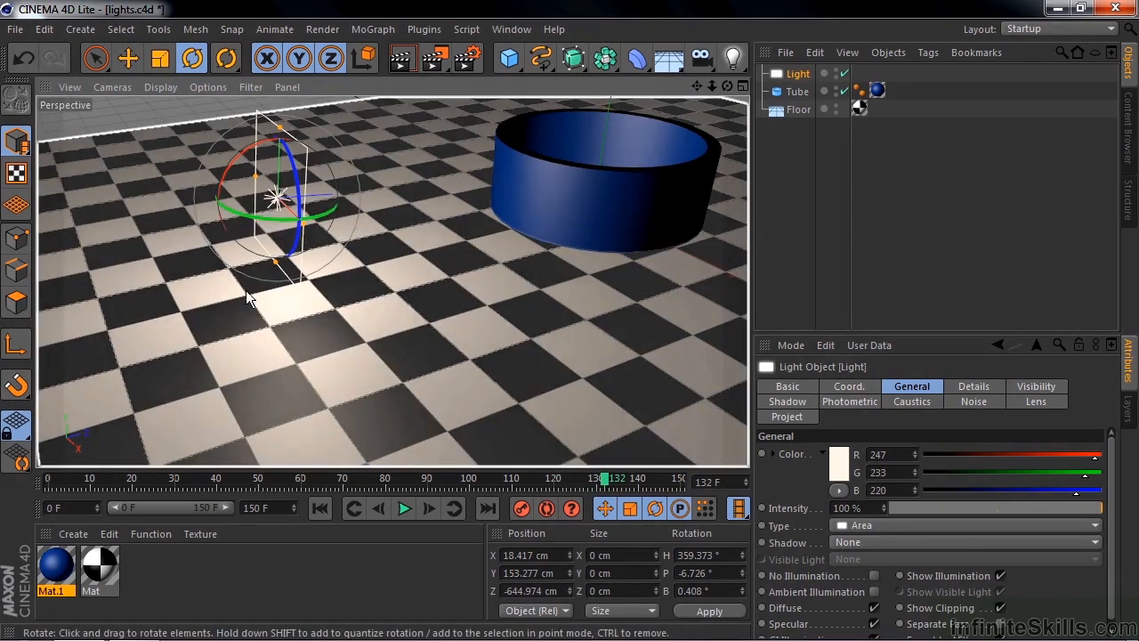
pyautogui.moveTo(174, 420)
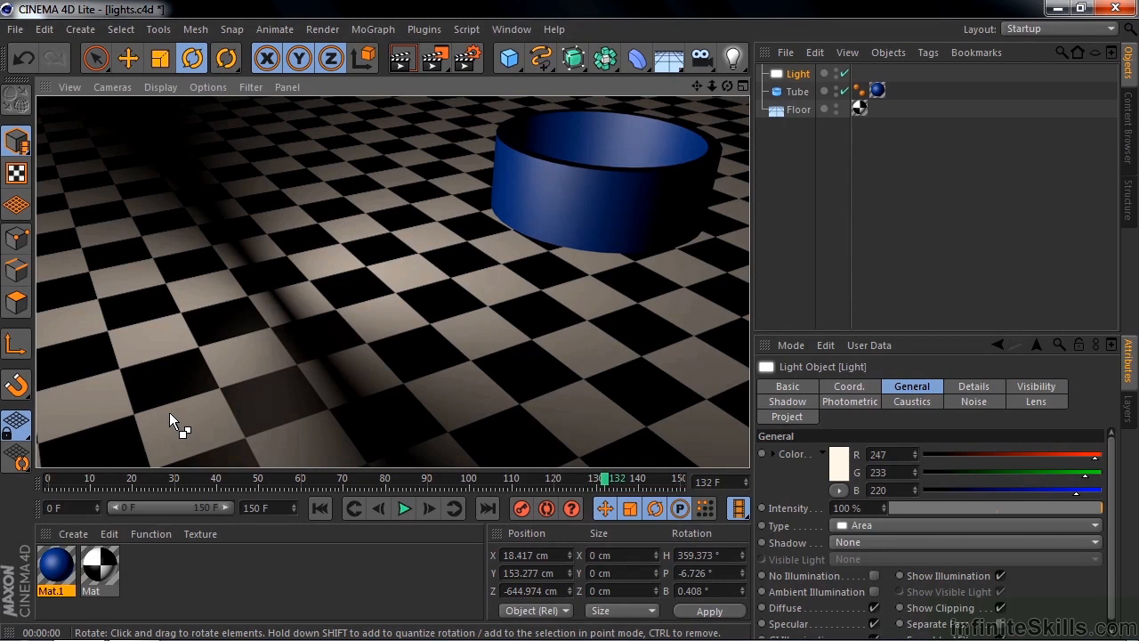
pyautogui.moveTo(327, 372)
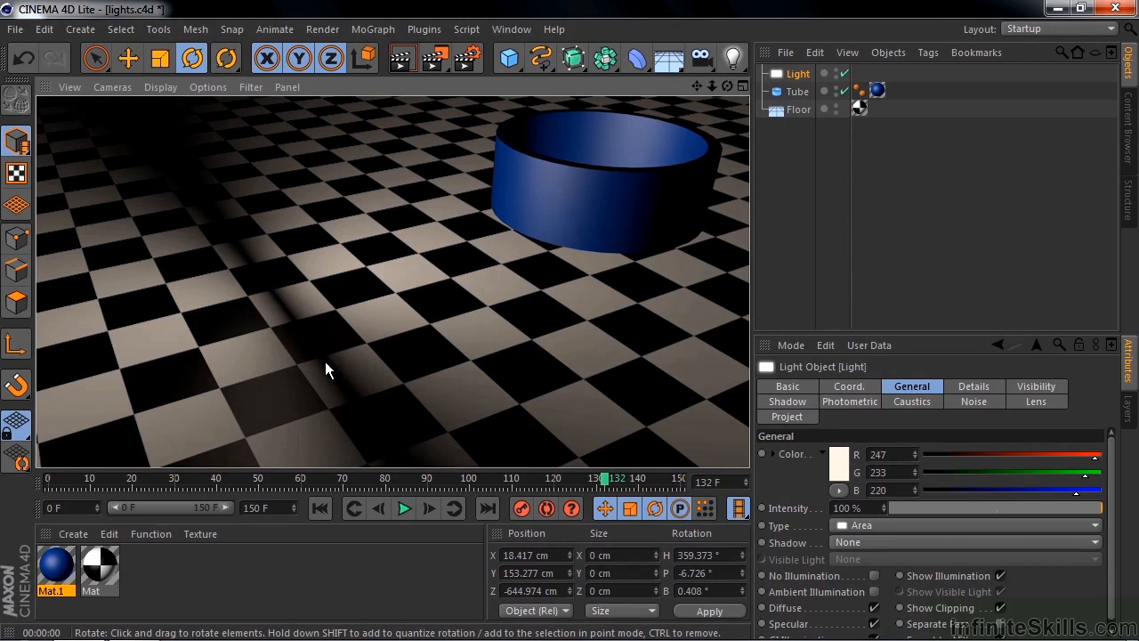
pyautogui.moveTo(307, 350)
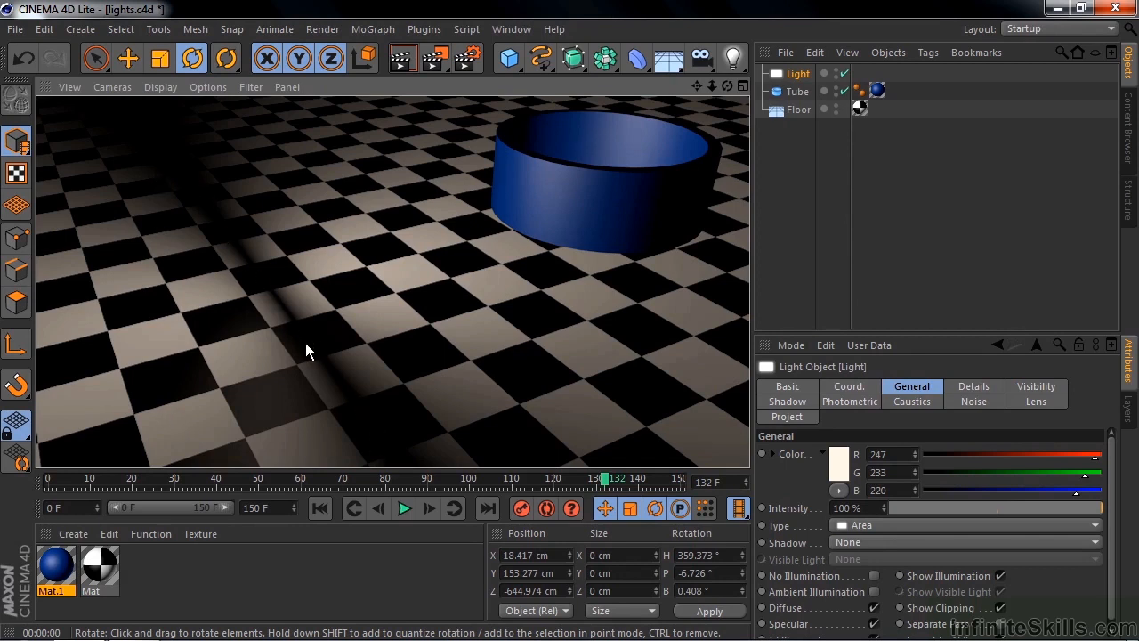
pyautogui.moveTo(149, 342)
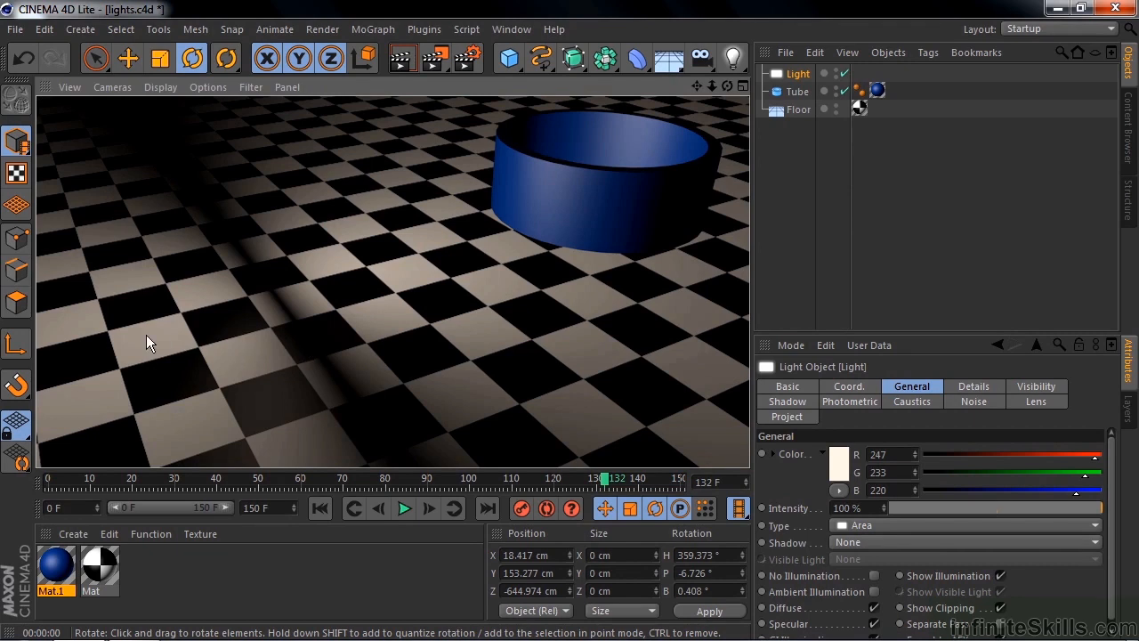
pyautogui.moveTo(71, 298)
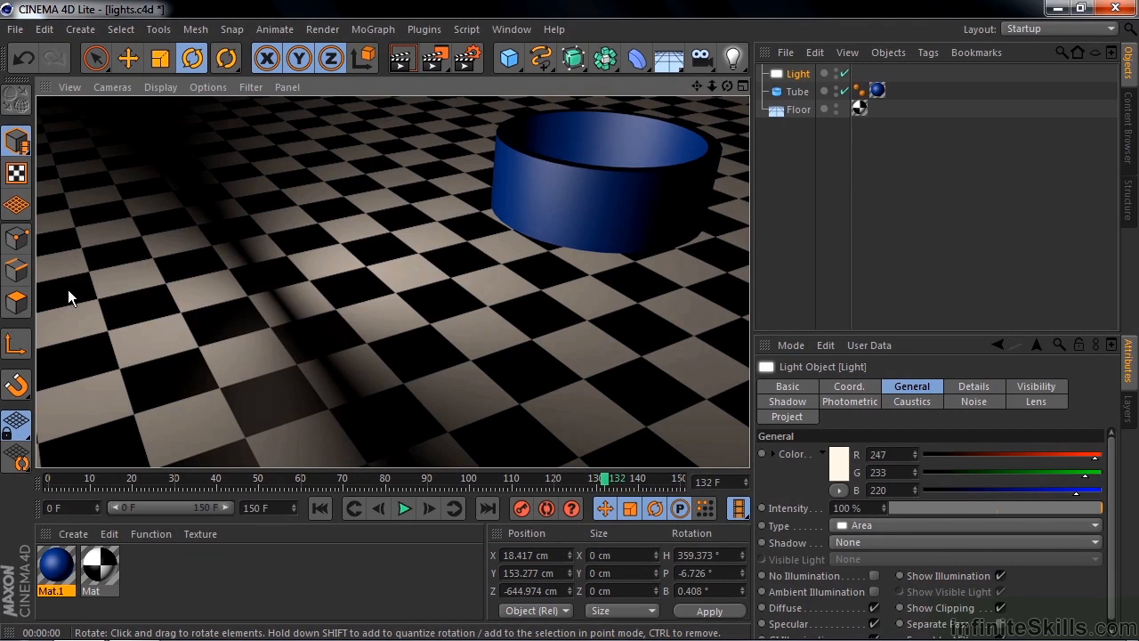
pyautogui.moveTo(355, 403)
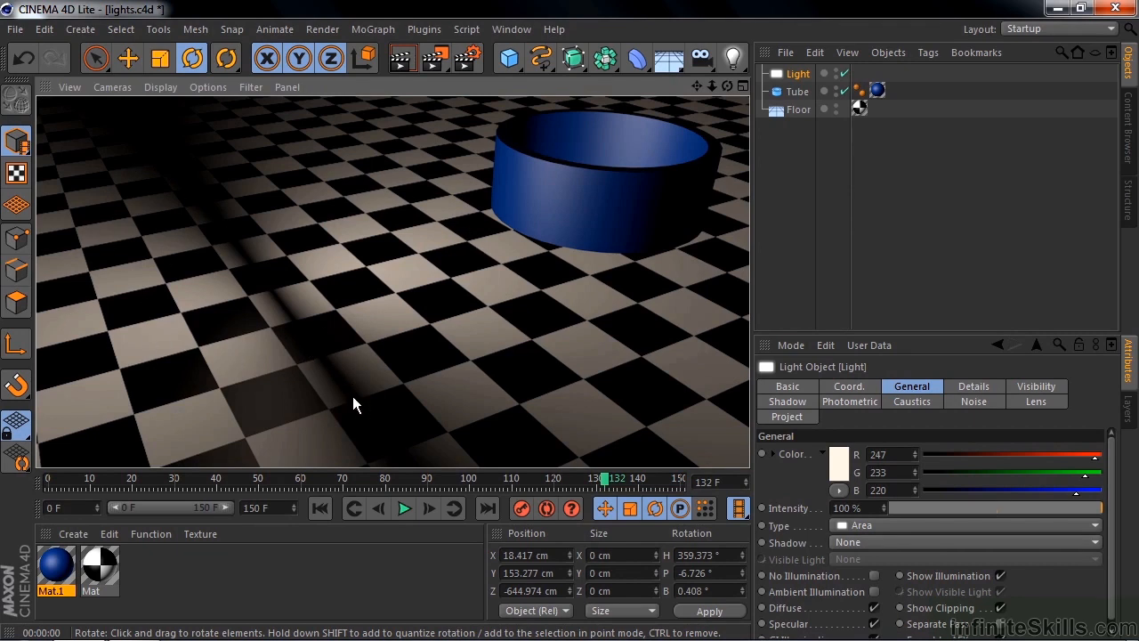
pyautogui.moveTo(477, 168)
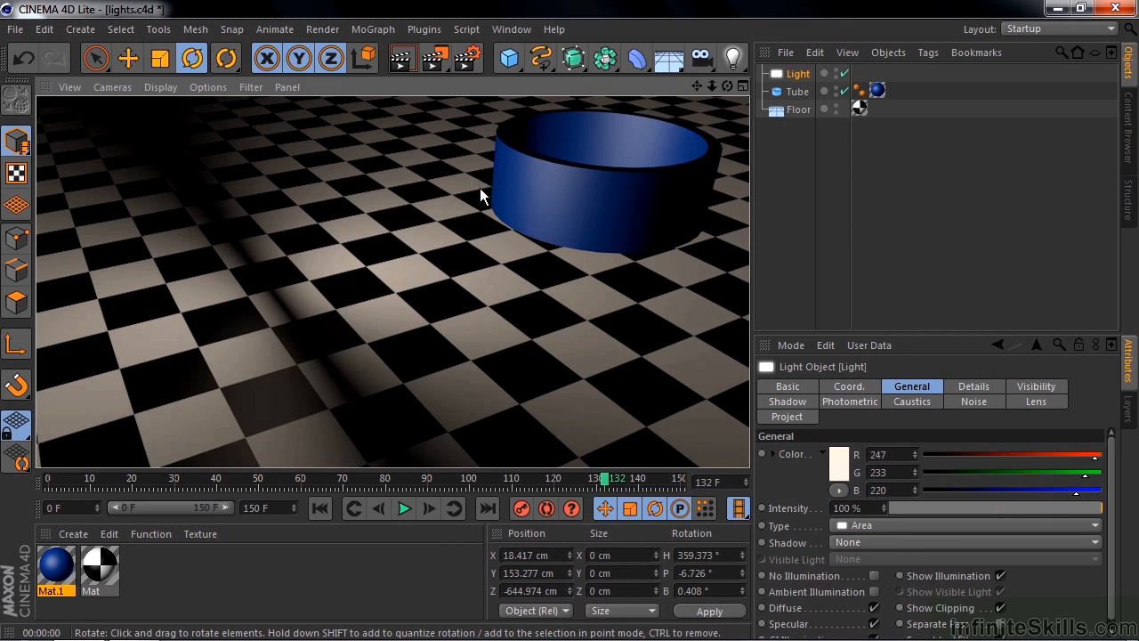
pyautogui.click(797, 109)
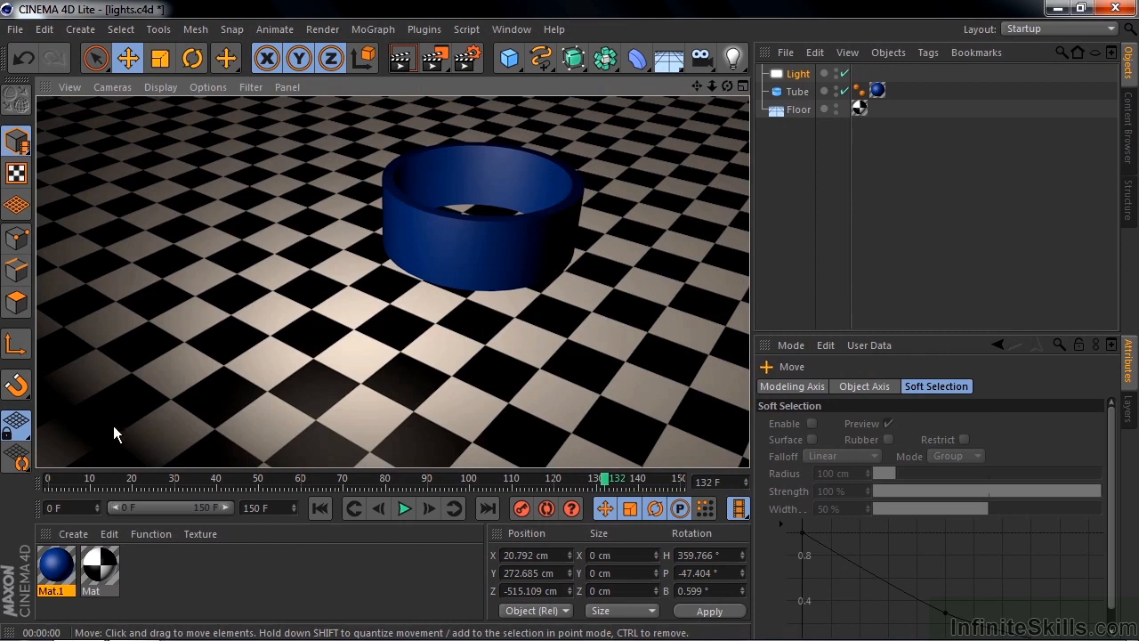
pyautogui.moveTo(143, 471)
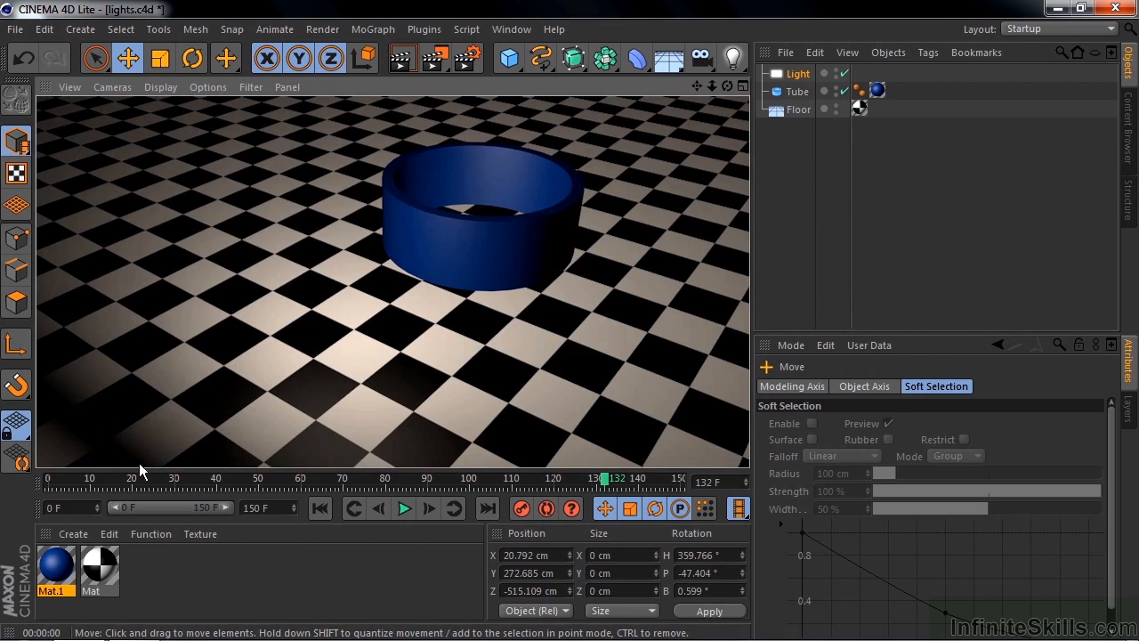
pyautogui.moveTo(138, 463)
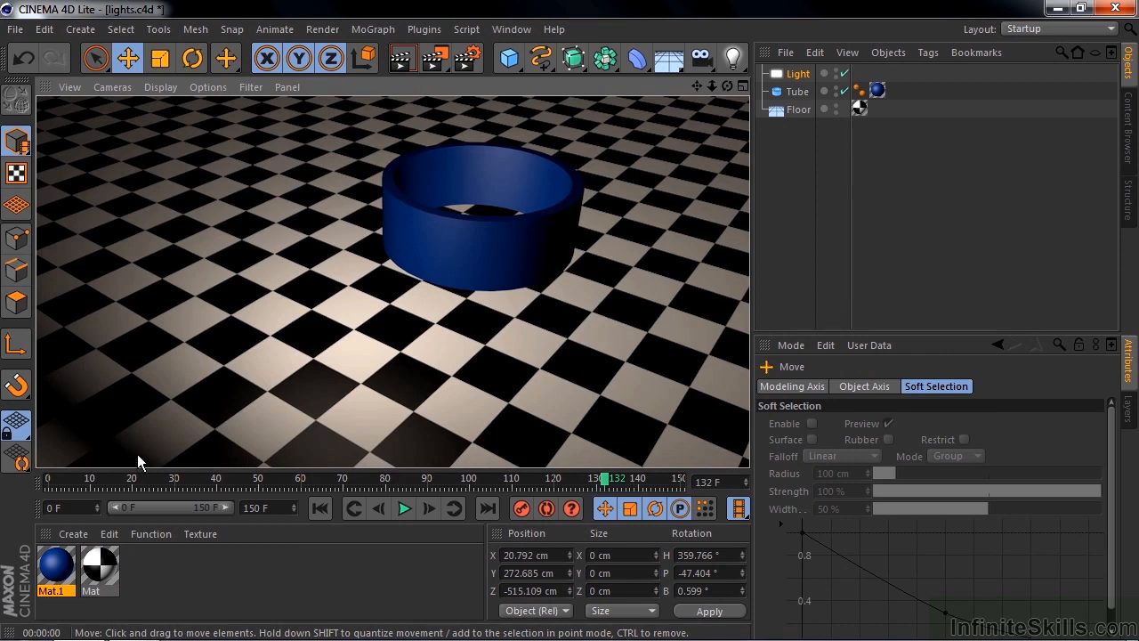
pyautogui.click(798, 73)
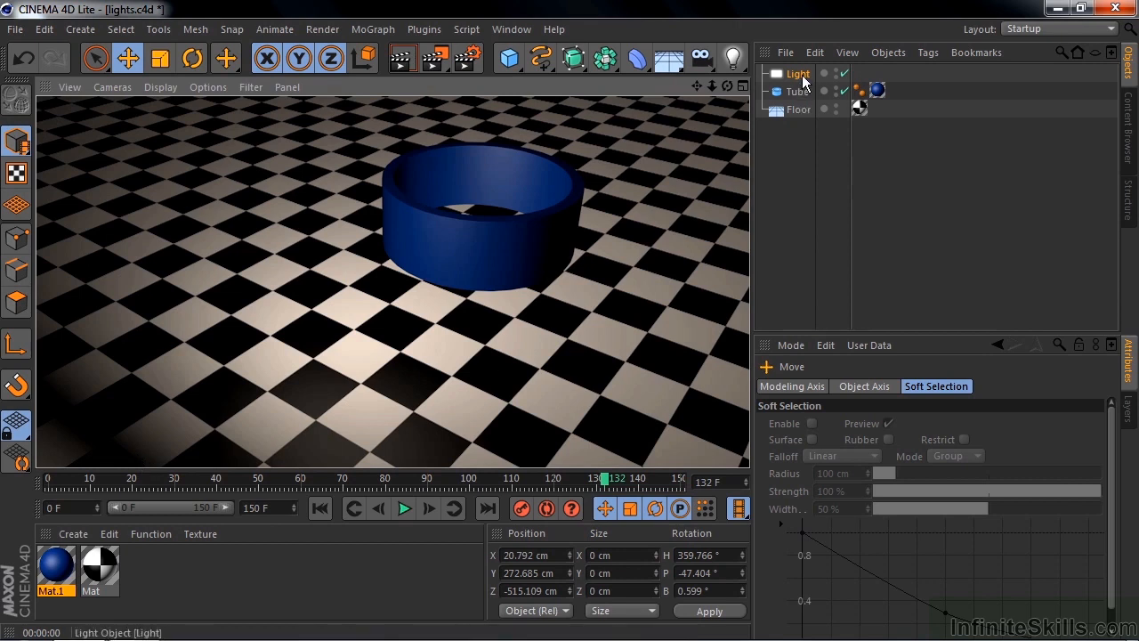
# Browse the Area Shape options (Sphere, Cylinder) in Details, keeping Rectangle
pyautogui.click(972, 384)
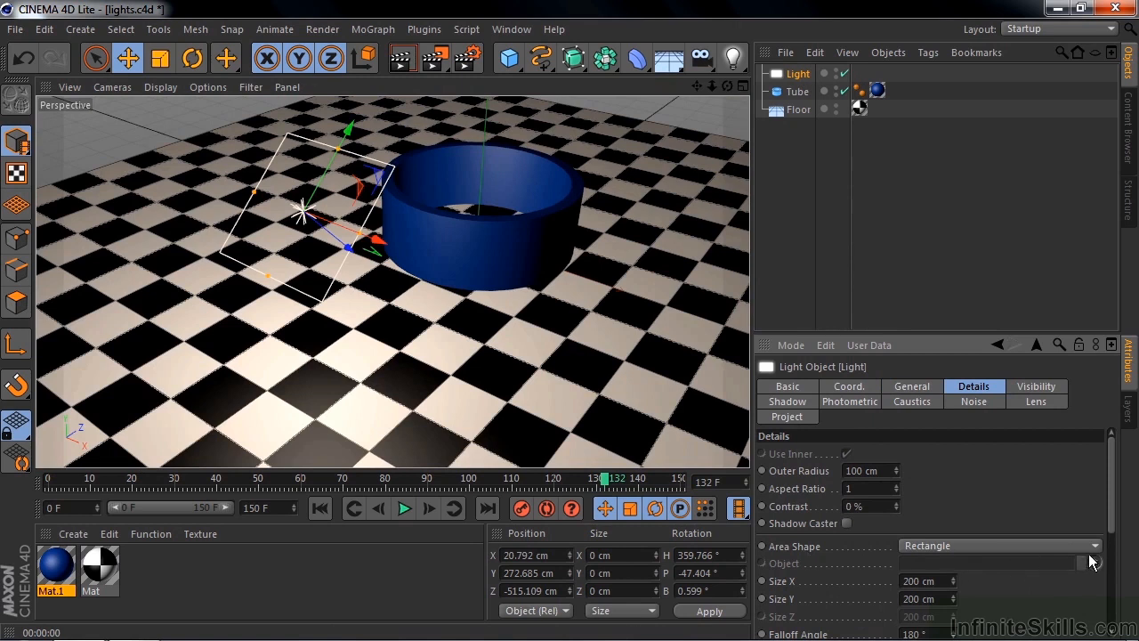
pyautogui.click(1090, 544)
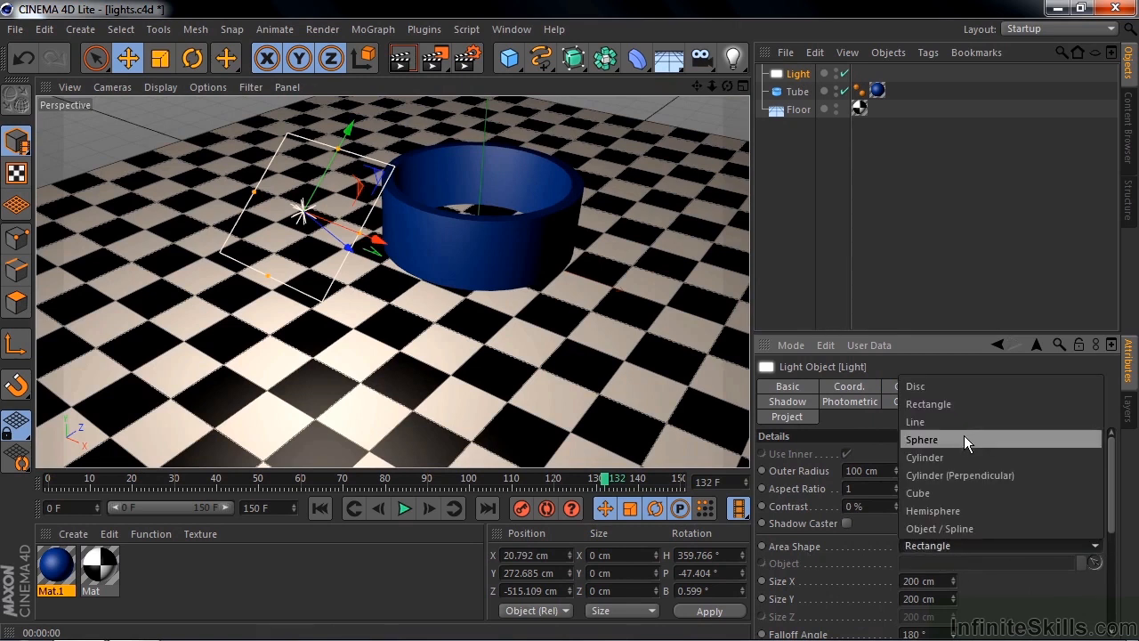
pyautogui.moveTo(952, 458)
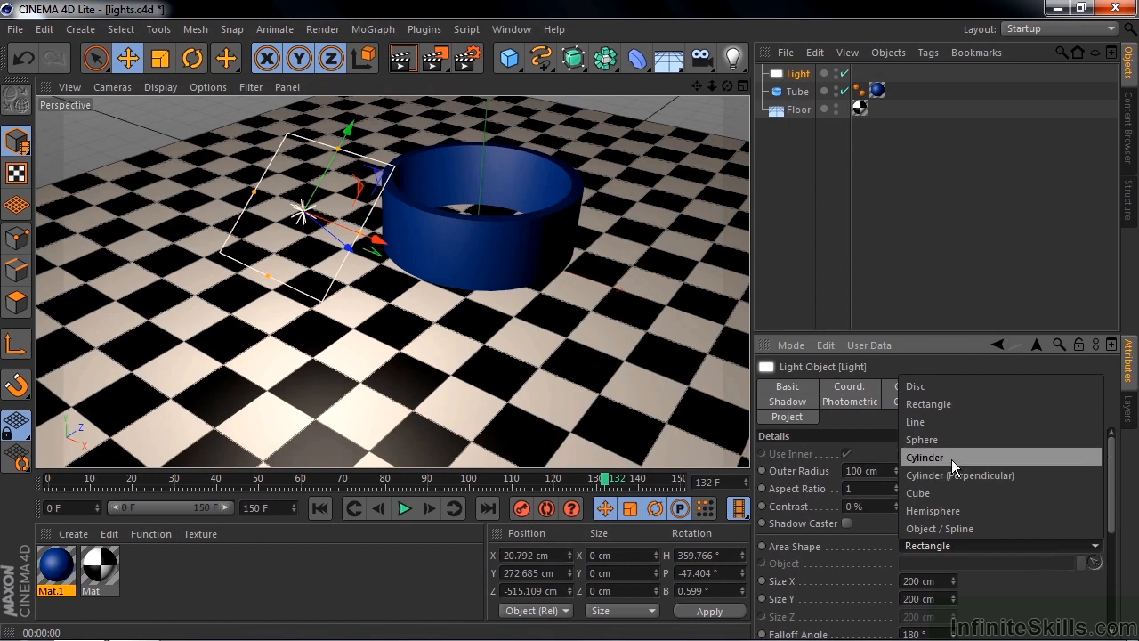
pyautogui.moveTo(958, 473)
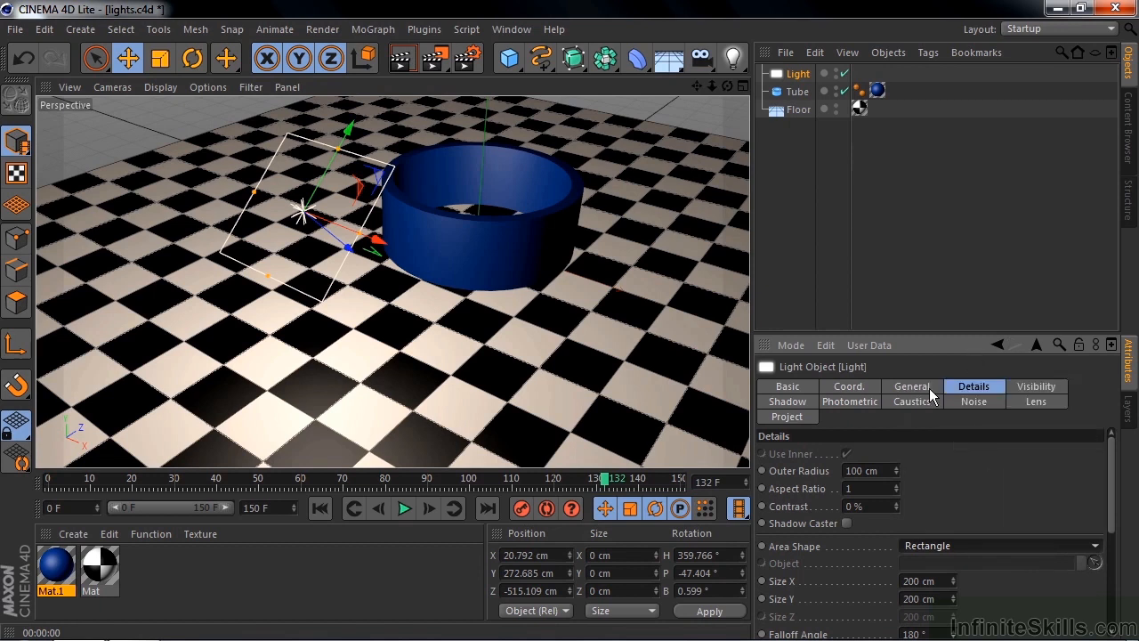
# Make the light Omni with Shadow Maps (Soft) and preview the tube's shadow in a render region
pyautogui.click(911, 384)
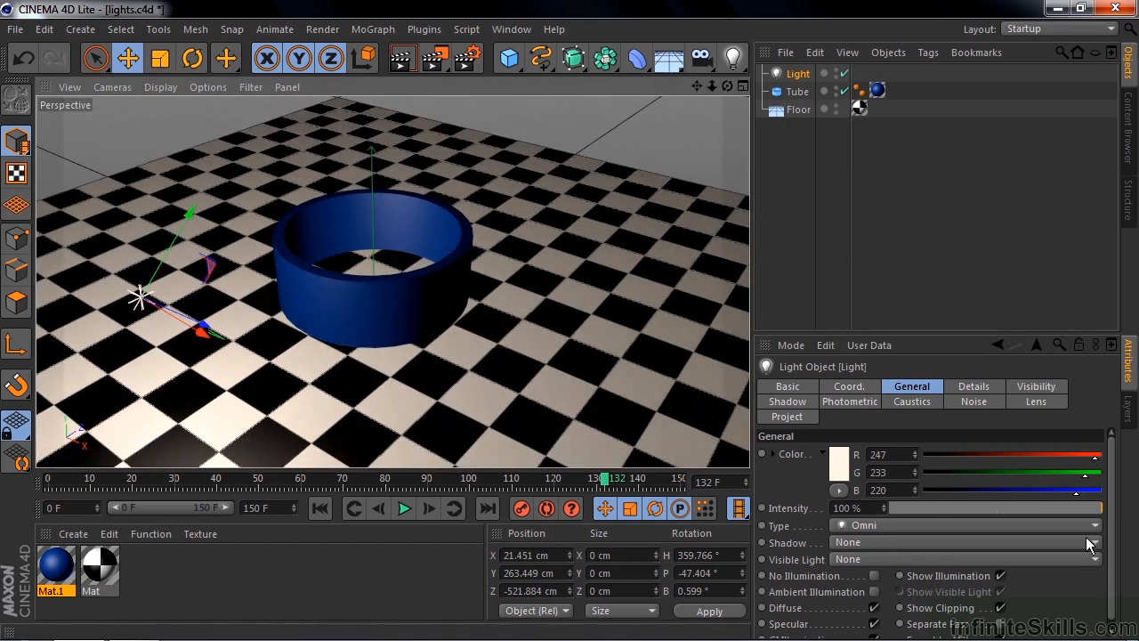
pyautogui.click(1095, 541)
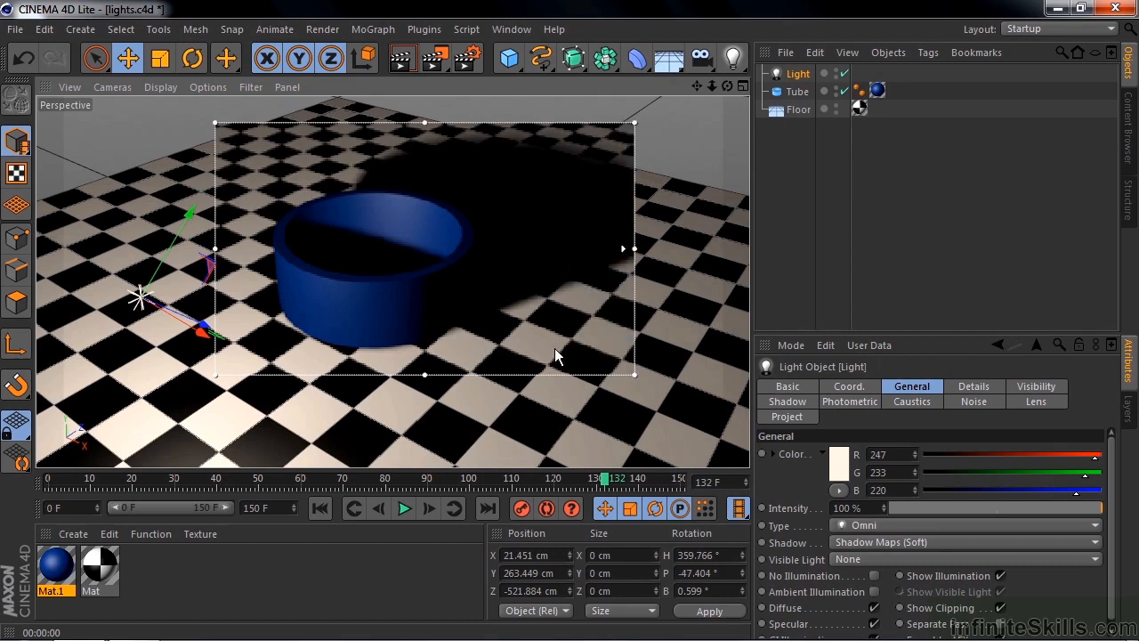
# Cycle the Shadow setting through Raytraced (Hard) and Area, ending on Shadow Maps (Soft)
pyautogui.click(965, 541)
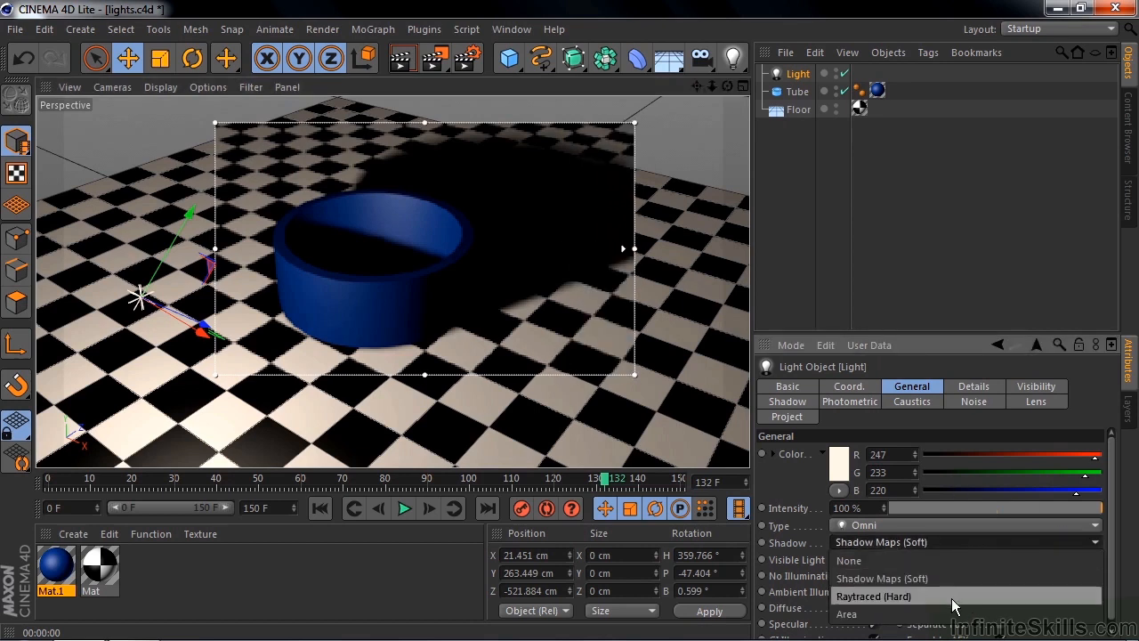
pyautogui.click(874, 596)
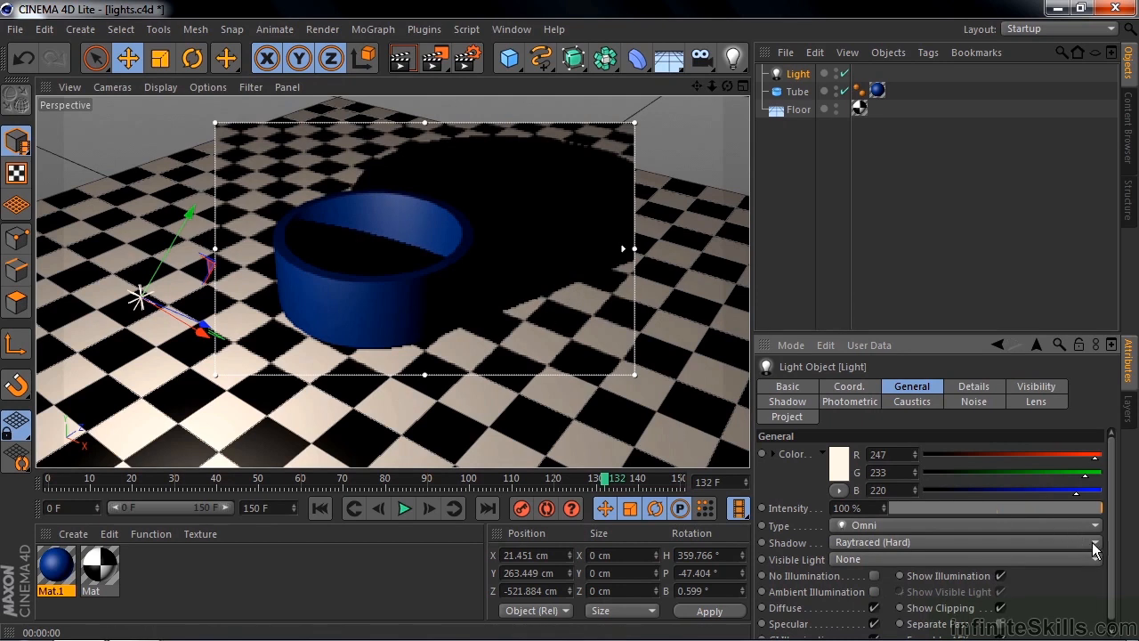
pyautogui.click(965, 541)
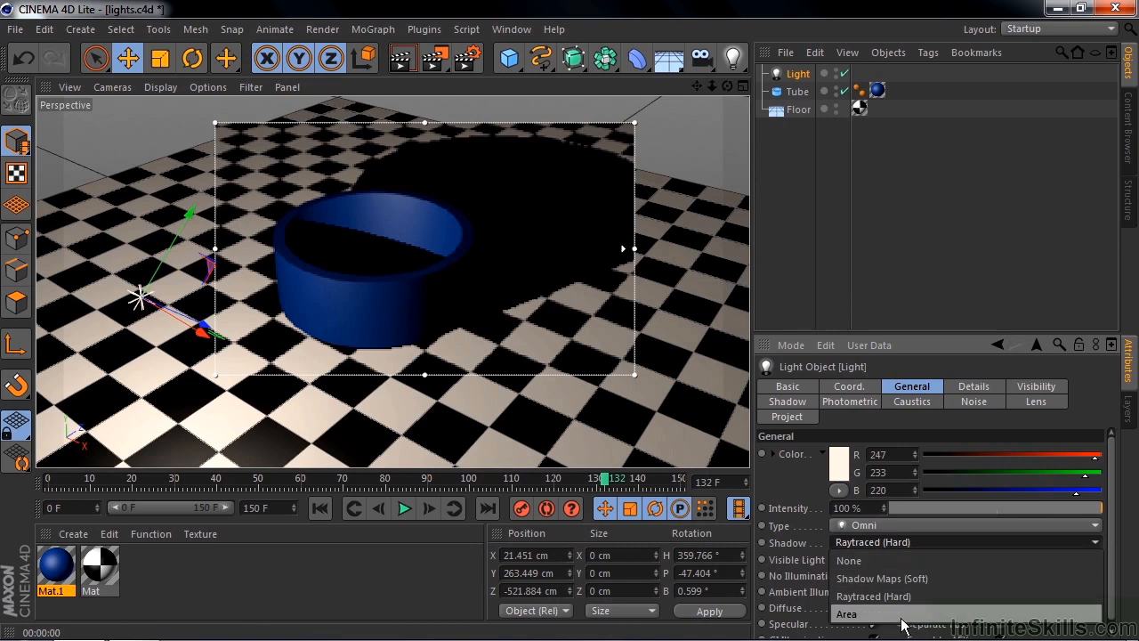
pyautogui.click(848, 612)
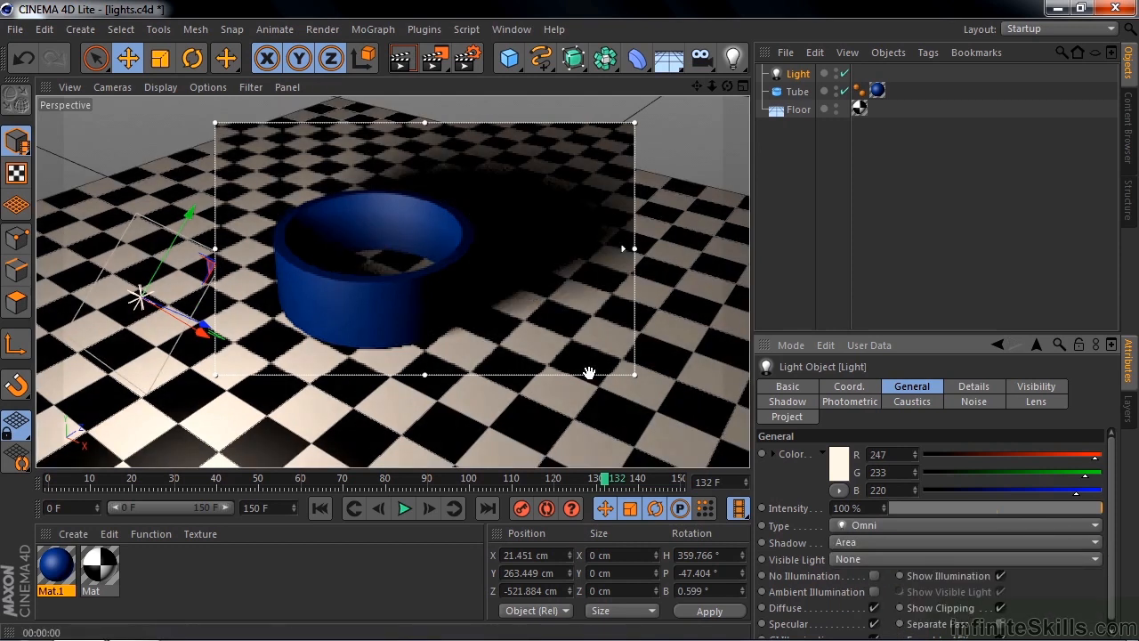
pyautogui.moveTo(578, 248)
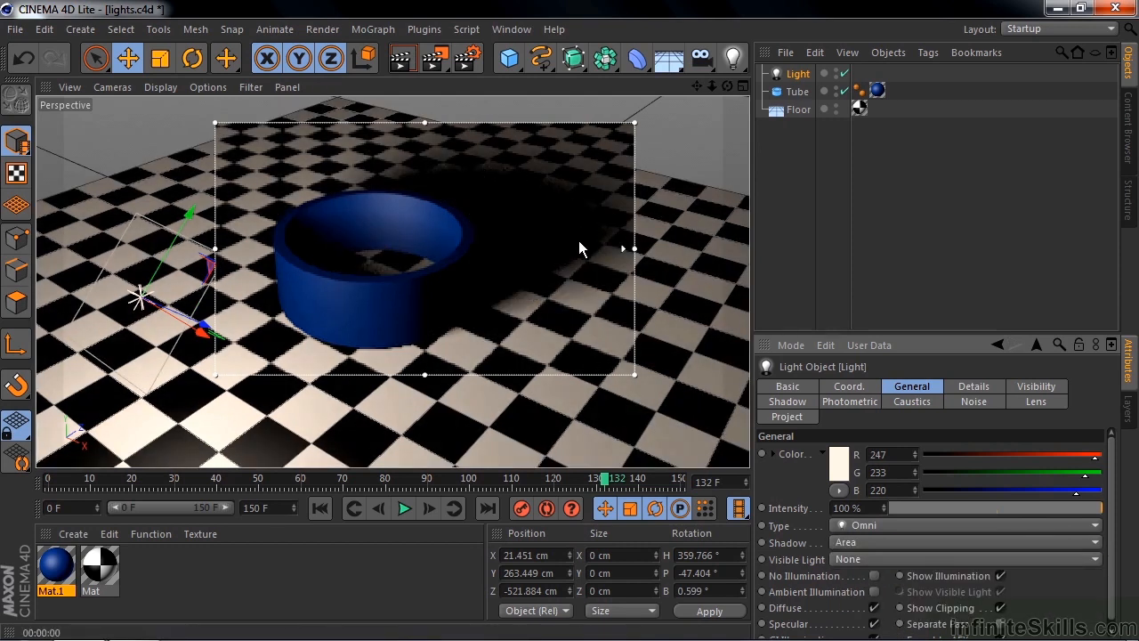
pyautogui.moveTo(626, 253)
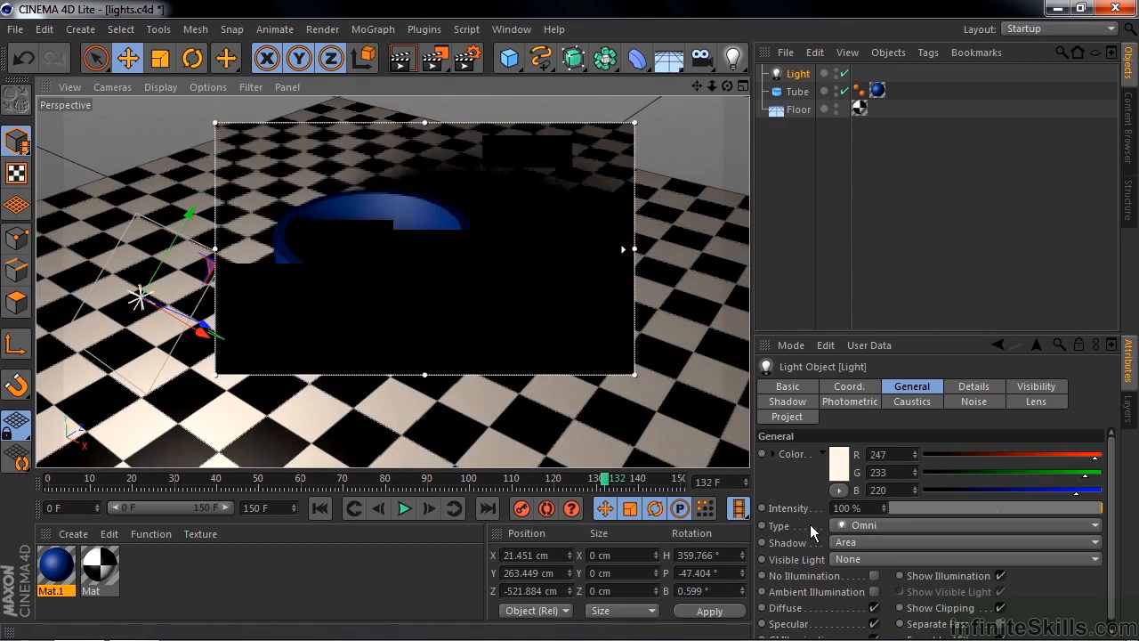
pyautogui.click(965, 541)
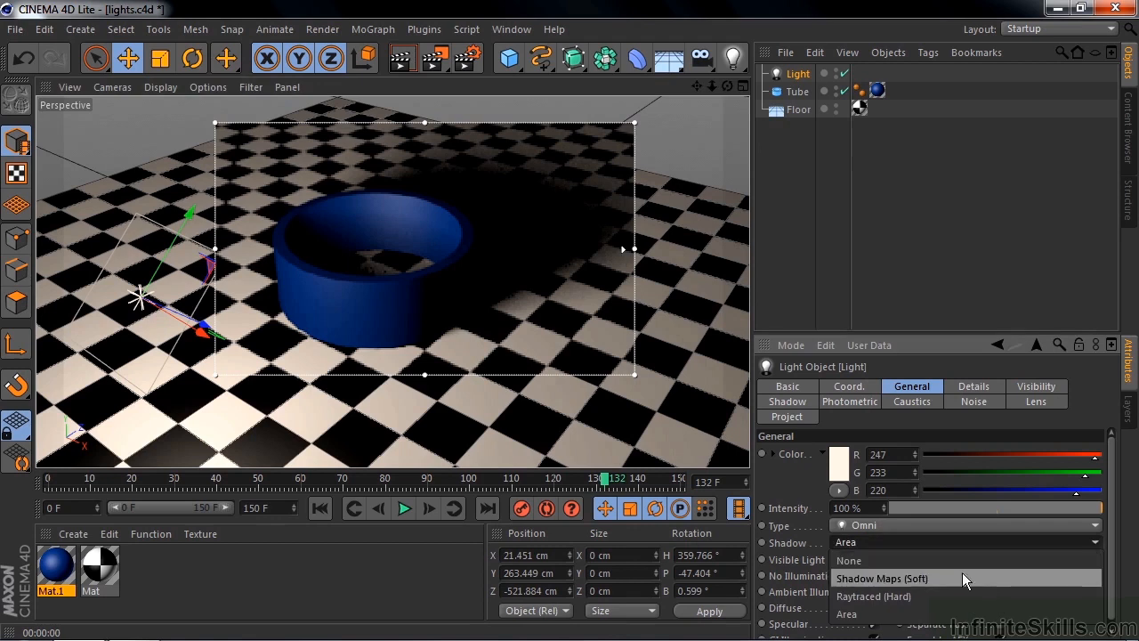
pyautogui.moveTo(926, 586)
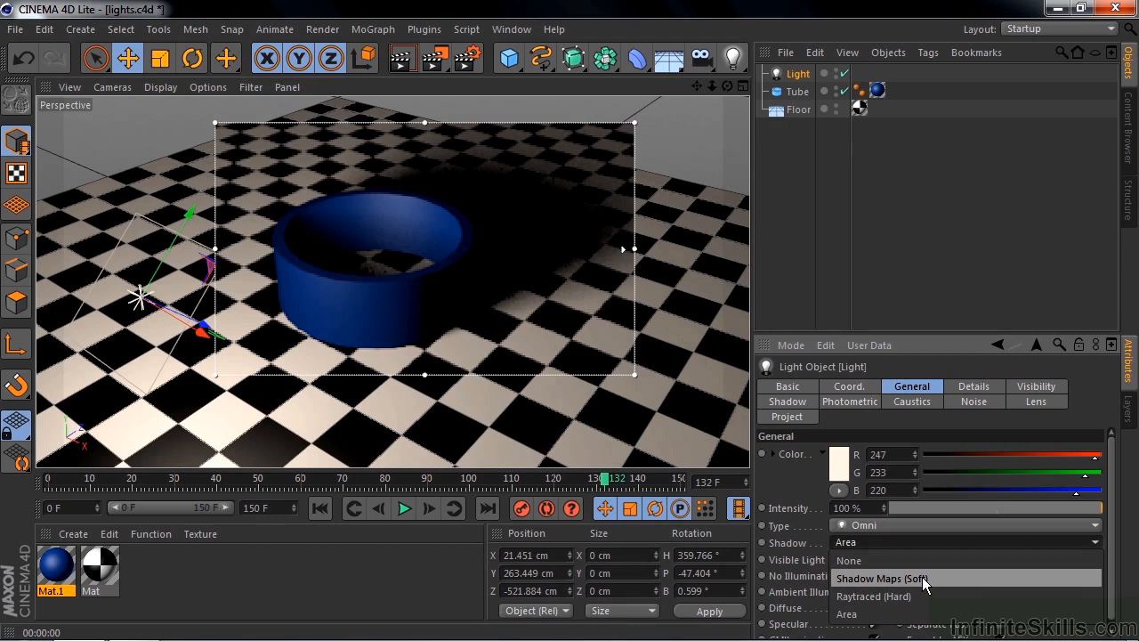
pyautogui.click(882, 578)
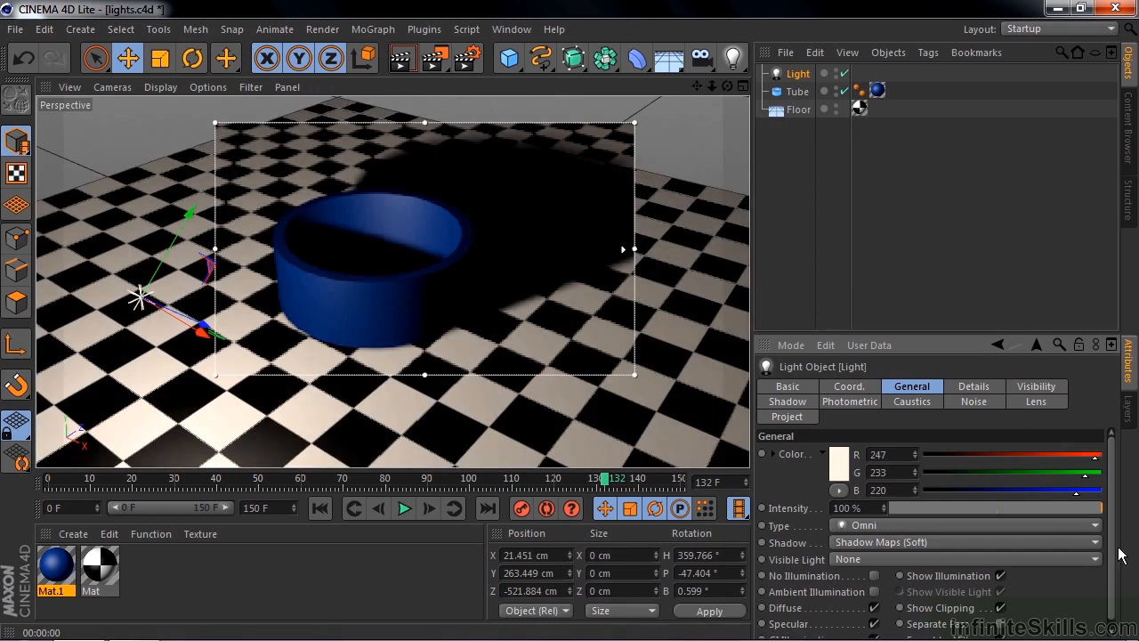
# Set the light's Shadow to None and move it down into the centre of the tube
pyautogui.click(965, 541)
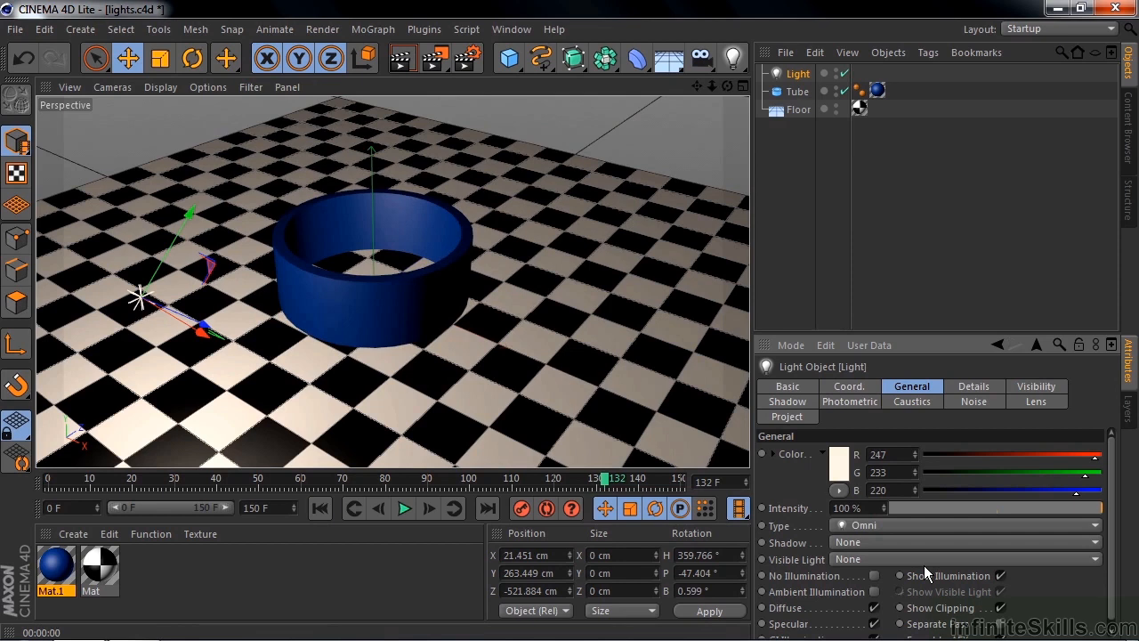
pyautogui.moveTo(1068, 561)
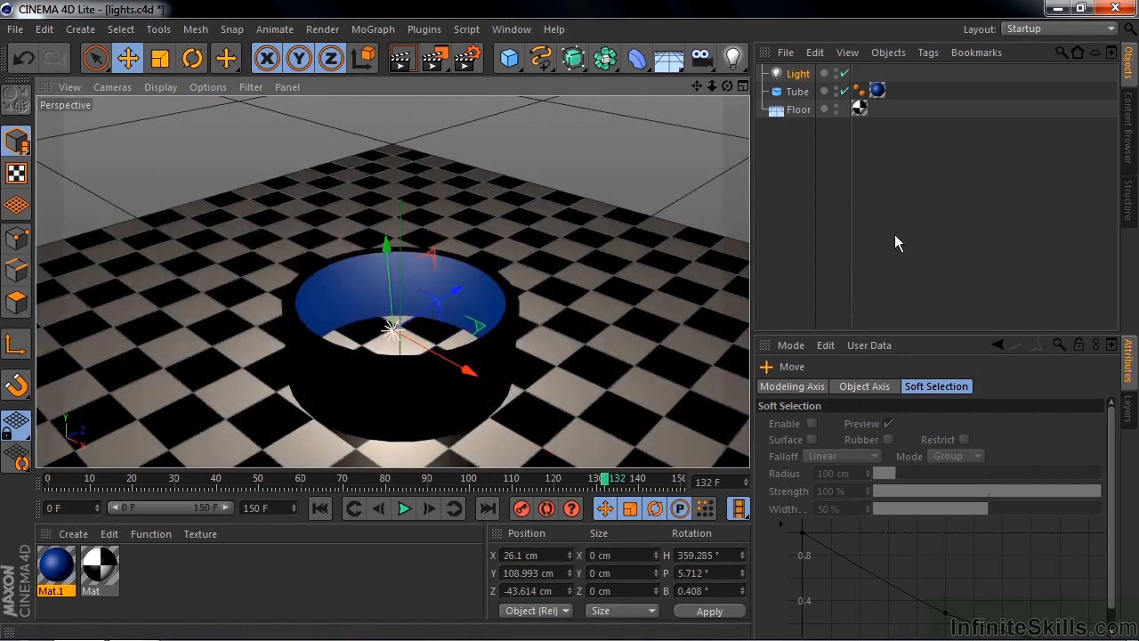
# Select the light and set its Visible Light mode to Inverse Volumetric
pyautogui.click(798, 73)
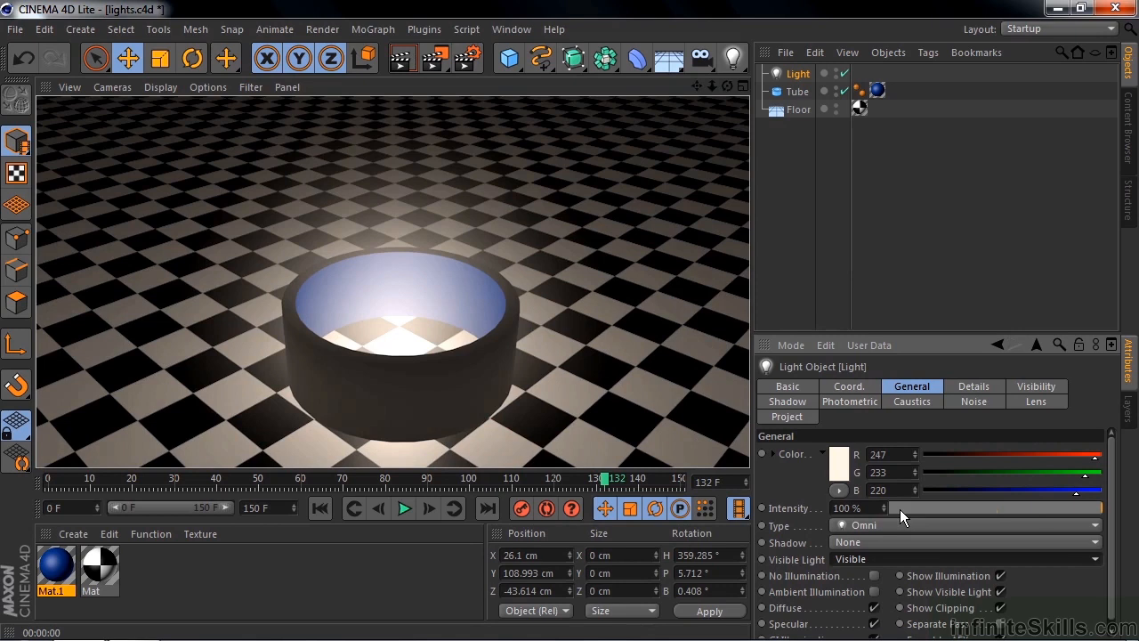
pyautogui.click(962, 559)
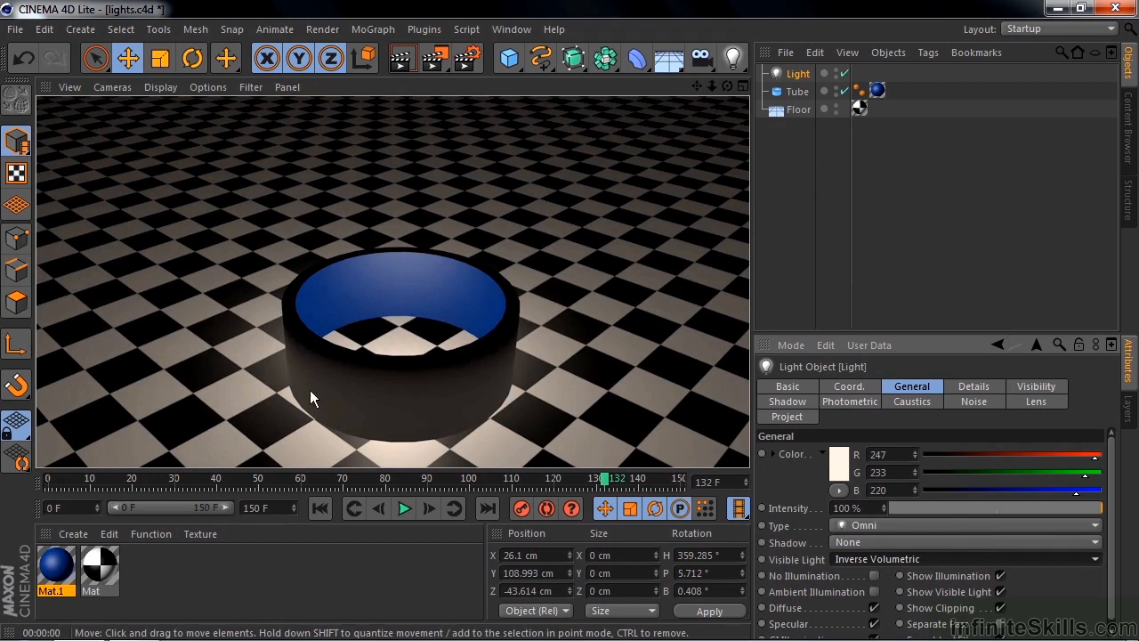
pyautogui.moveTo(388, 339)
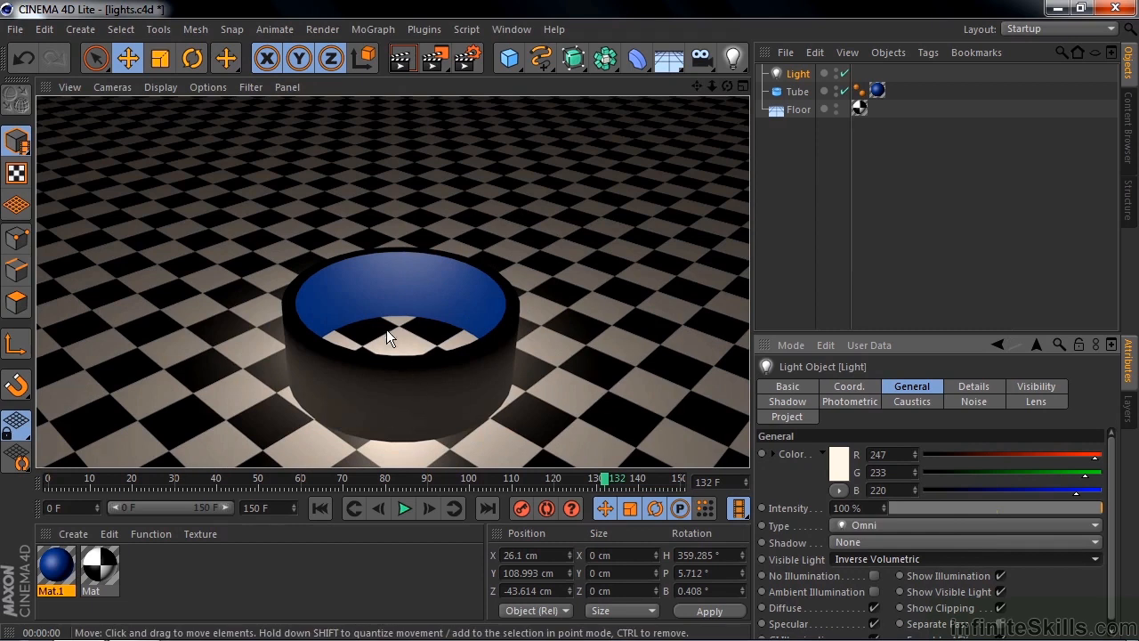
pyautogui.moveTo(296, 258)
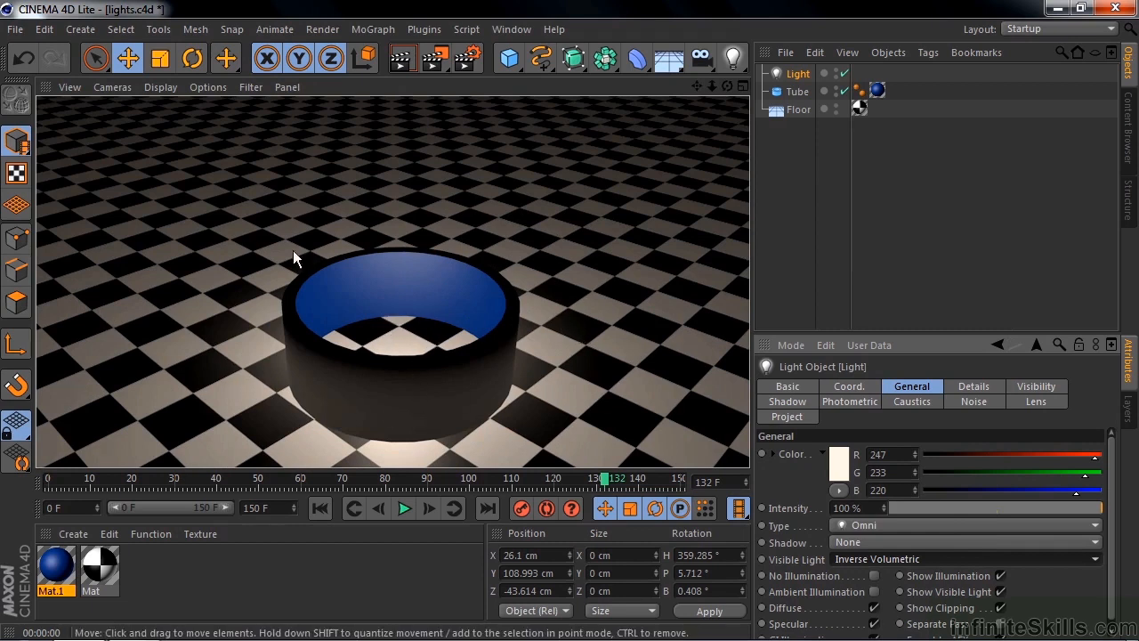
pyautogui.moveTo(253, 385)
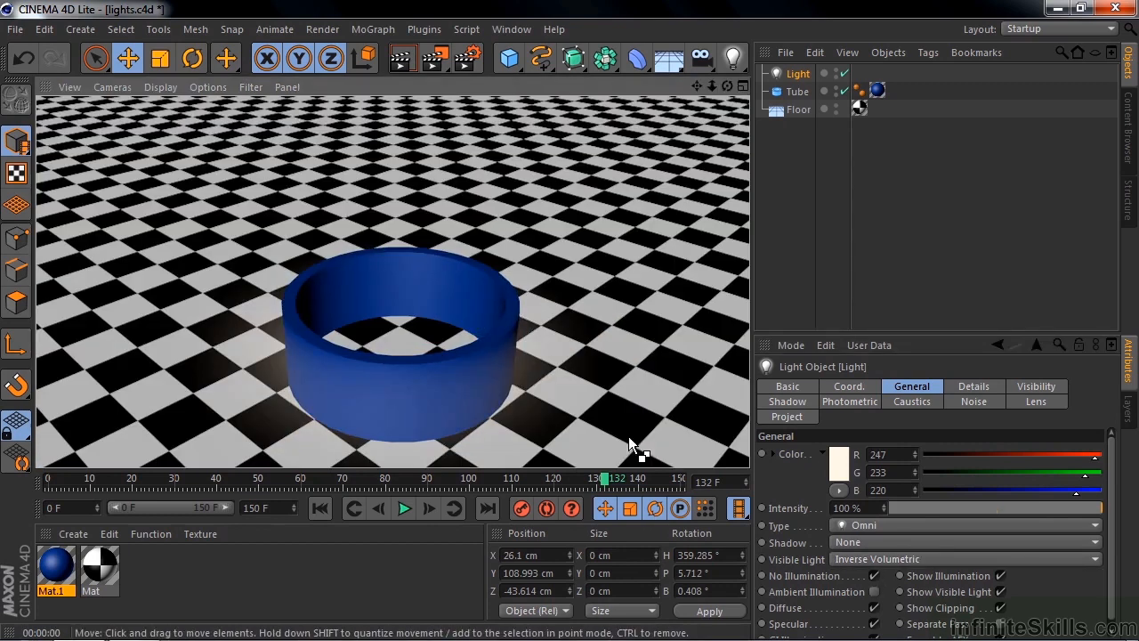
pyautogui.moveTo(289, 365)
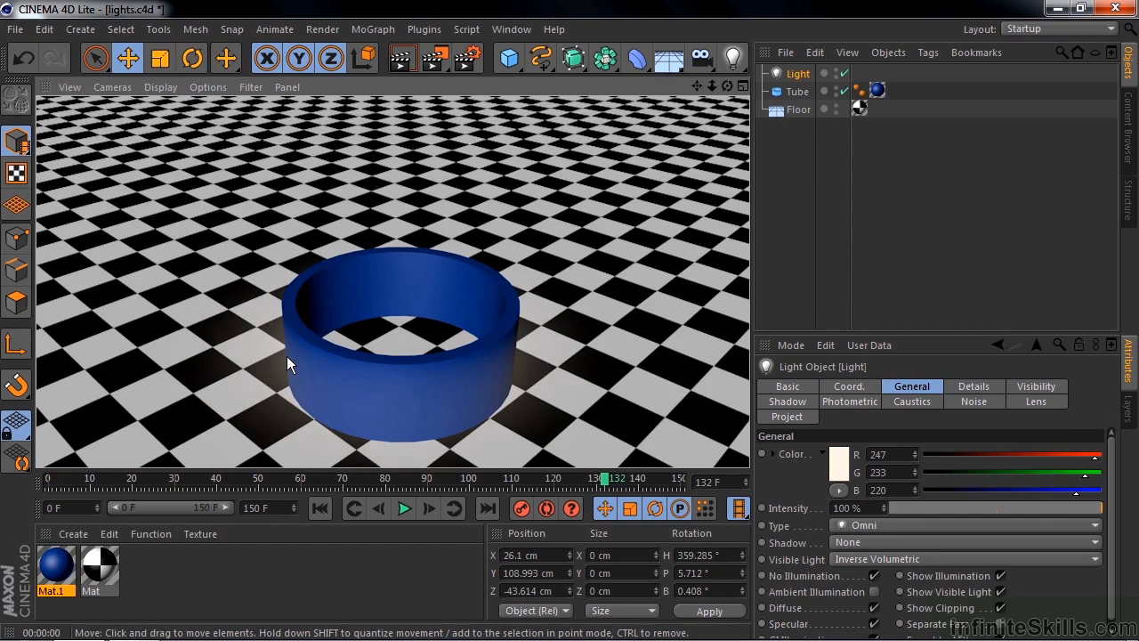
pyautogui.moveTo(502, 166)
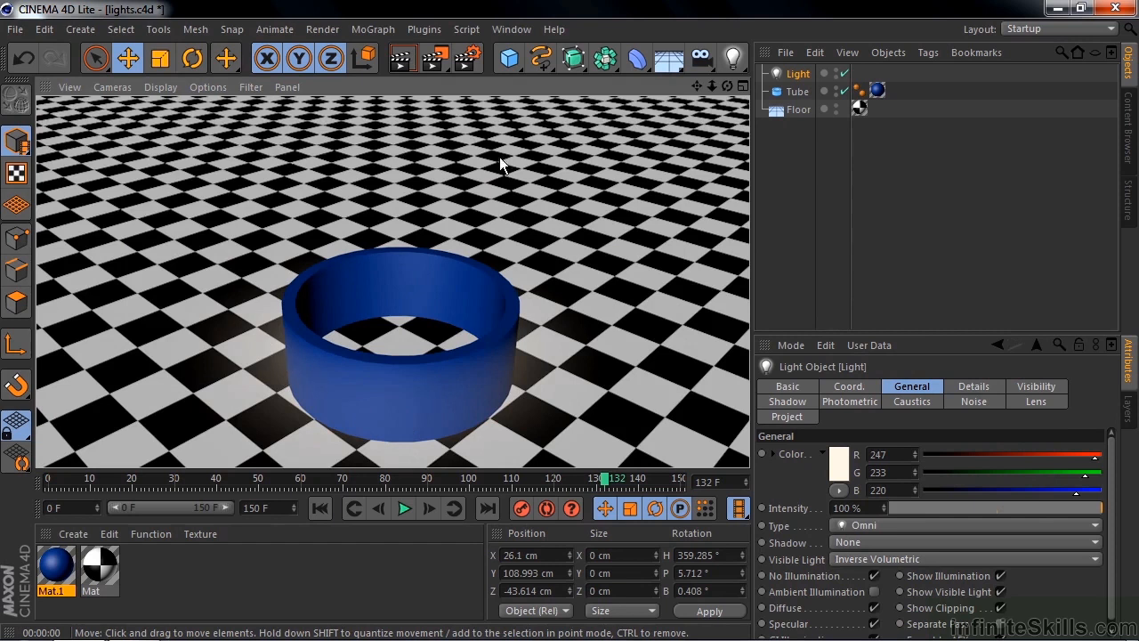
pyautogui.moveTo(139, 195)
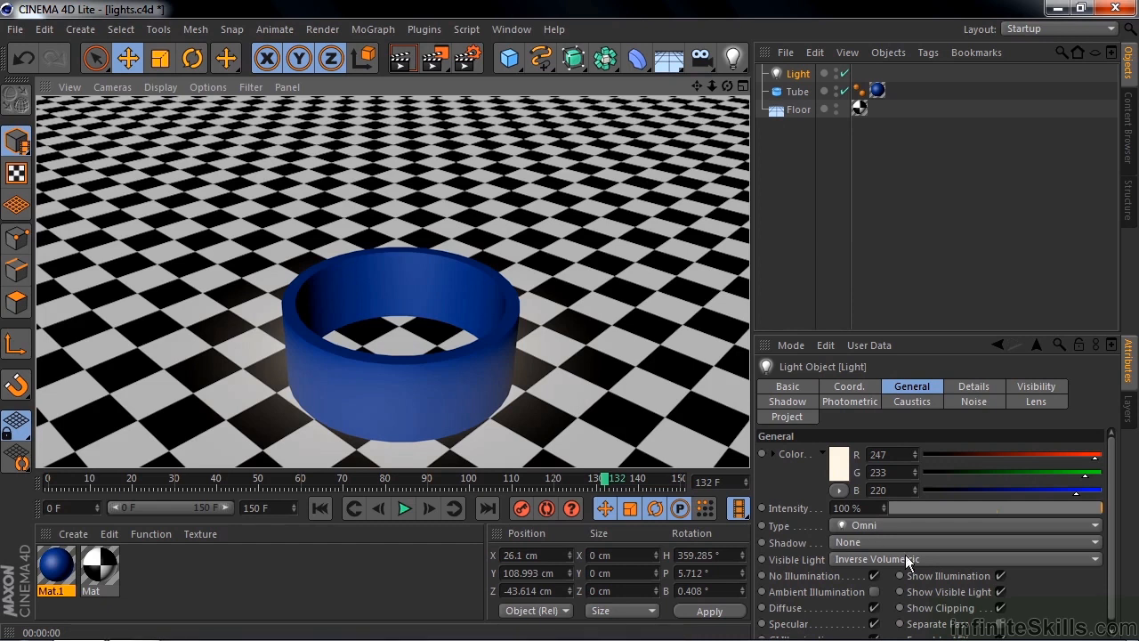
# Set Visible Light back to None and toggle No Illumination and Ambient Illumination
pyautogui.click(965, 559)
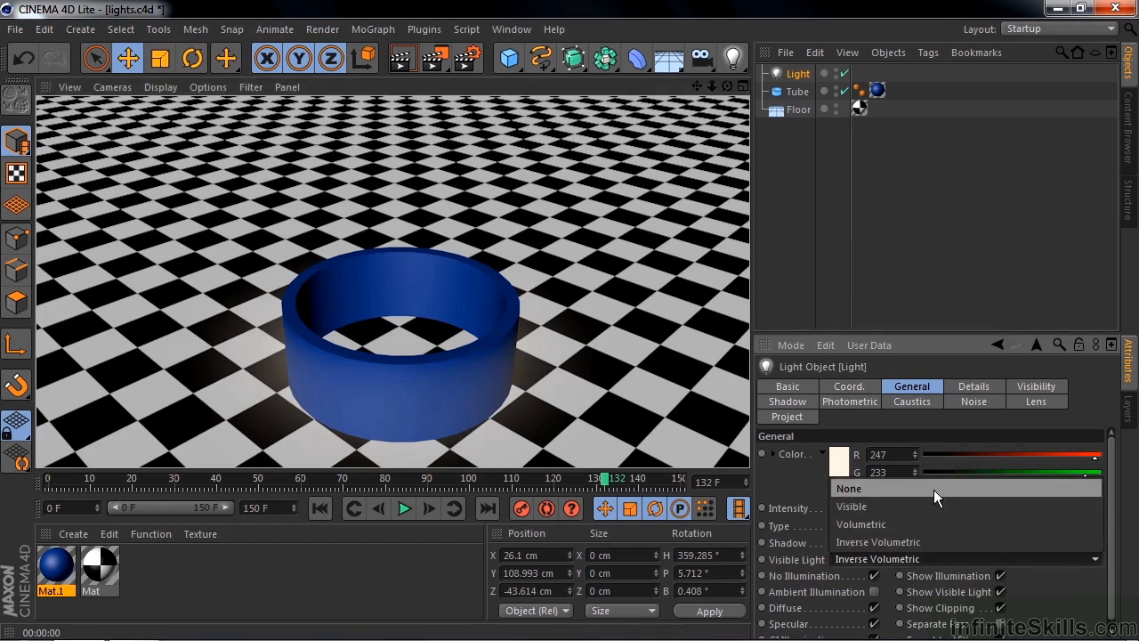
pyautogui.click(848, 488)
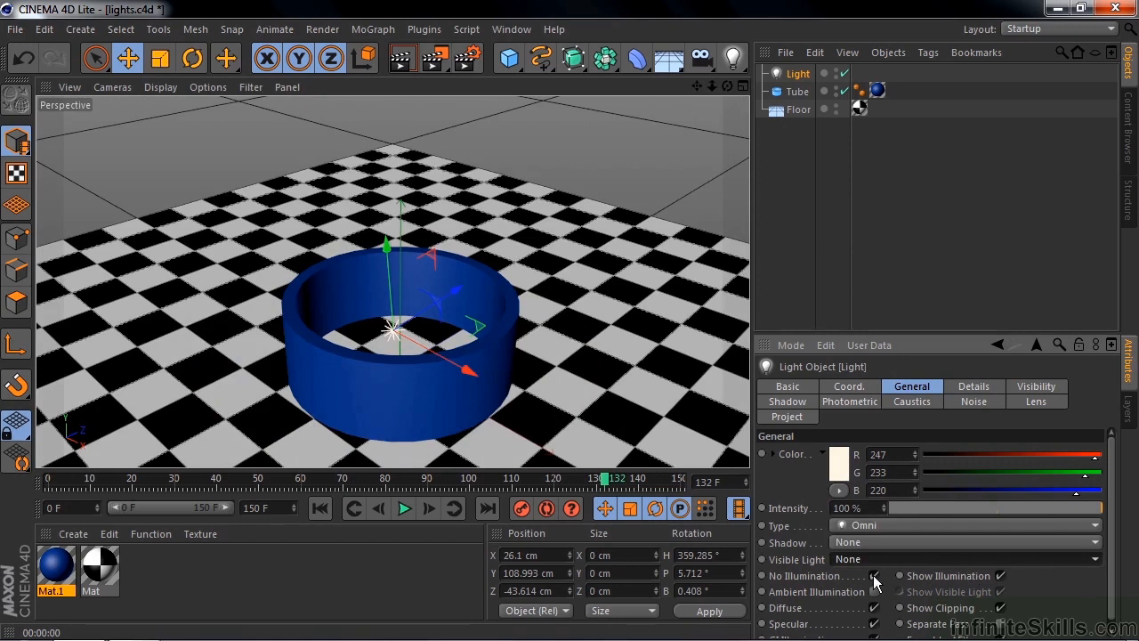
pyautogui.click(874, 576)
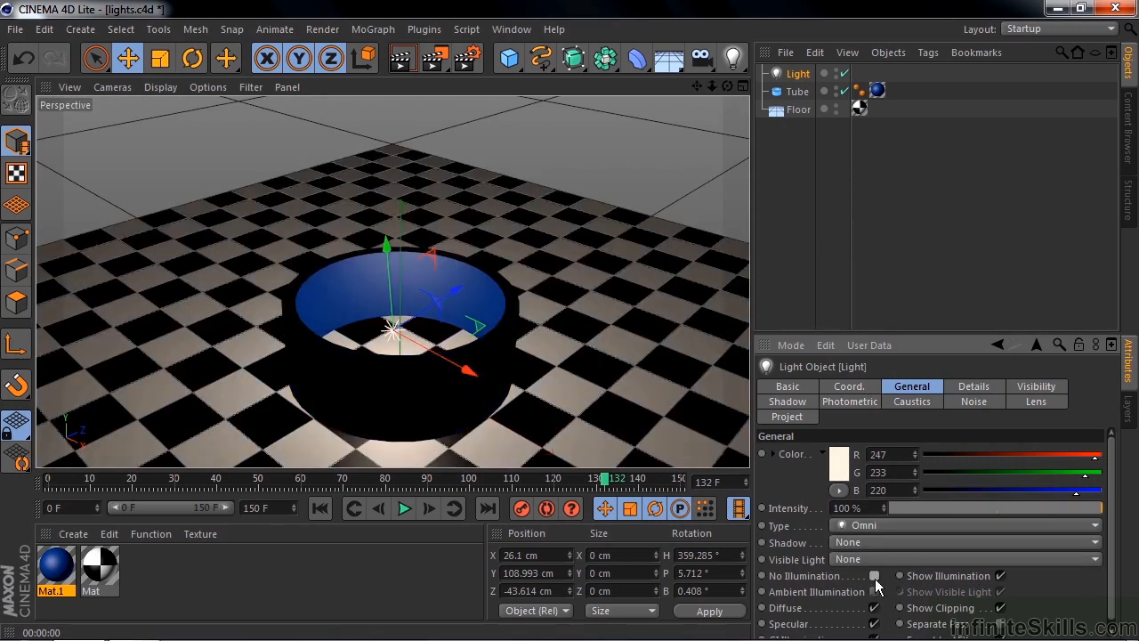
pyautogui.moveTo(876, 598)
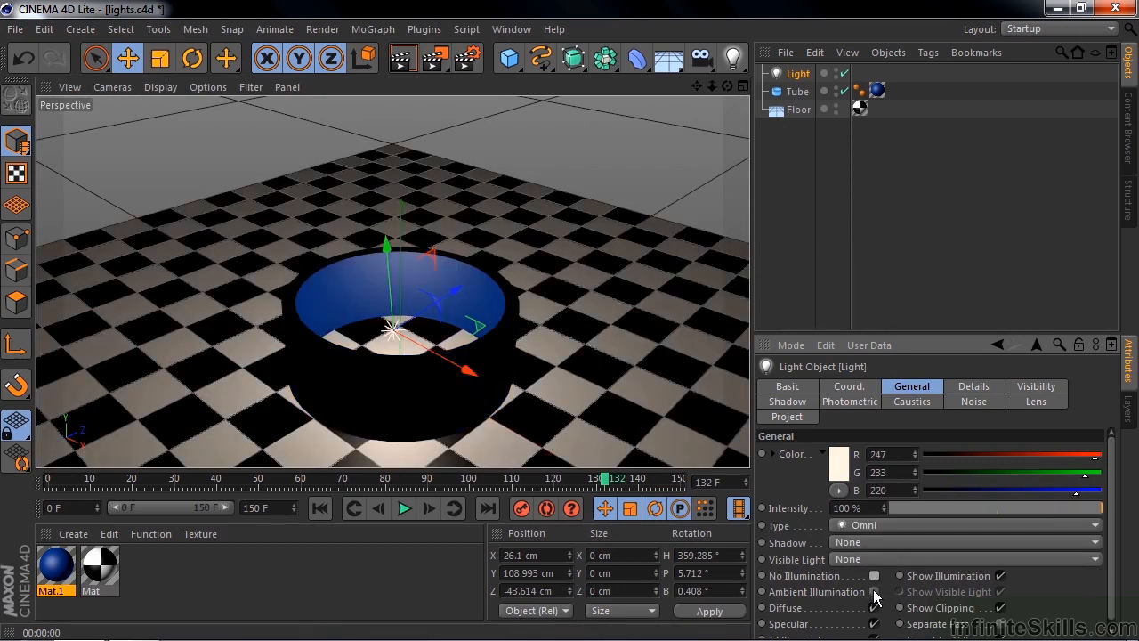
pyautogui.click(876, 609)
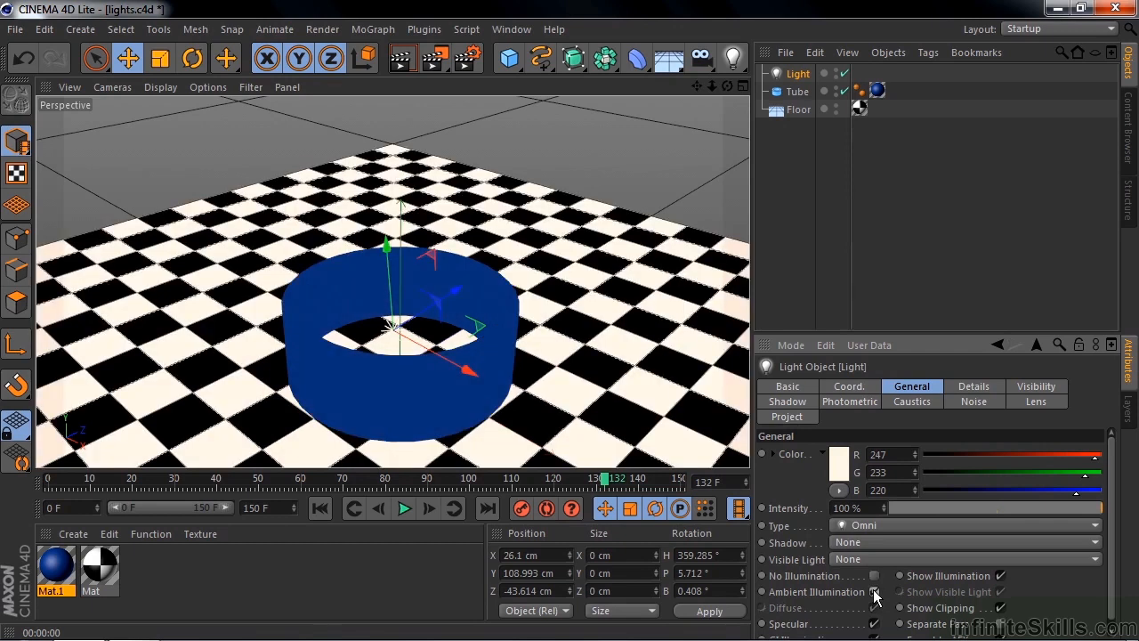
# Drag the Intensity down to 29%, up to 36%, then restore it to 100%
pyautogui.moveTo(1111, 508); pyautogui.dragTo(1064, 507)
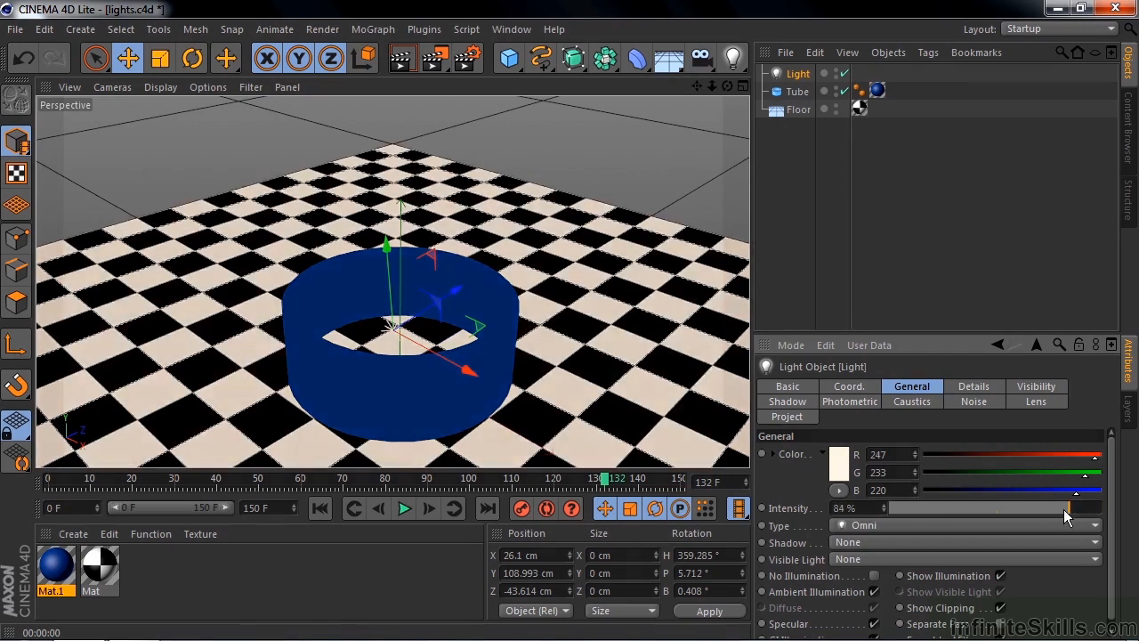
pyautogui.moveTo(1069, 508); pyautogui.dragTo(944, 508)
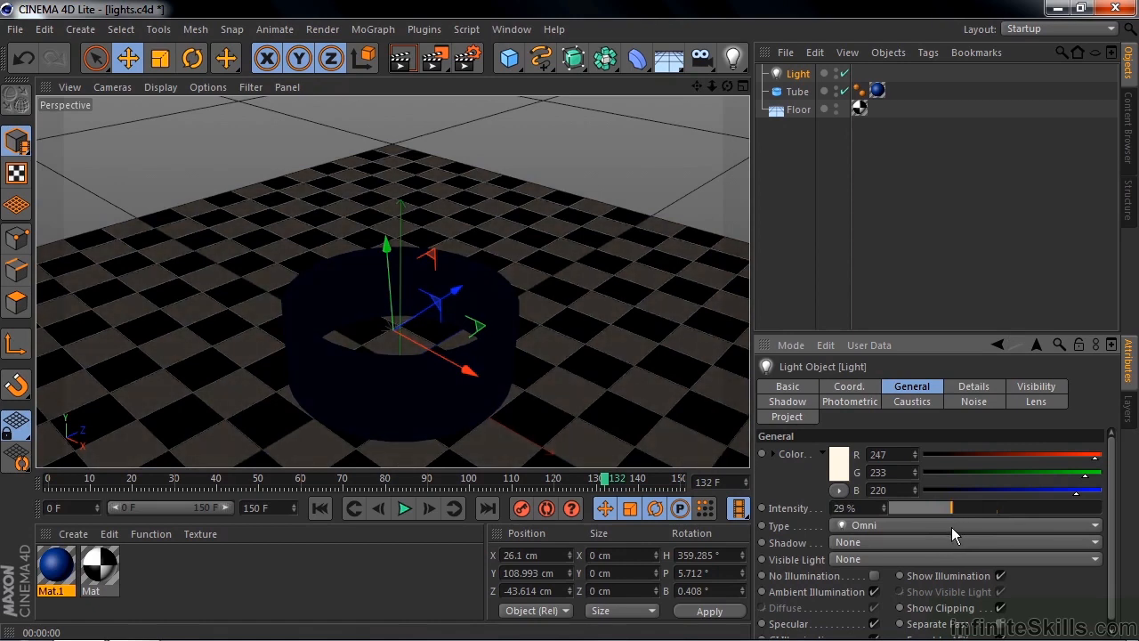
pyautogui.moveTo(953, 508); pyautogui.dragTo(964, 507)
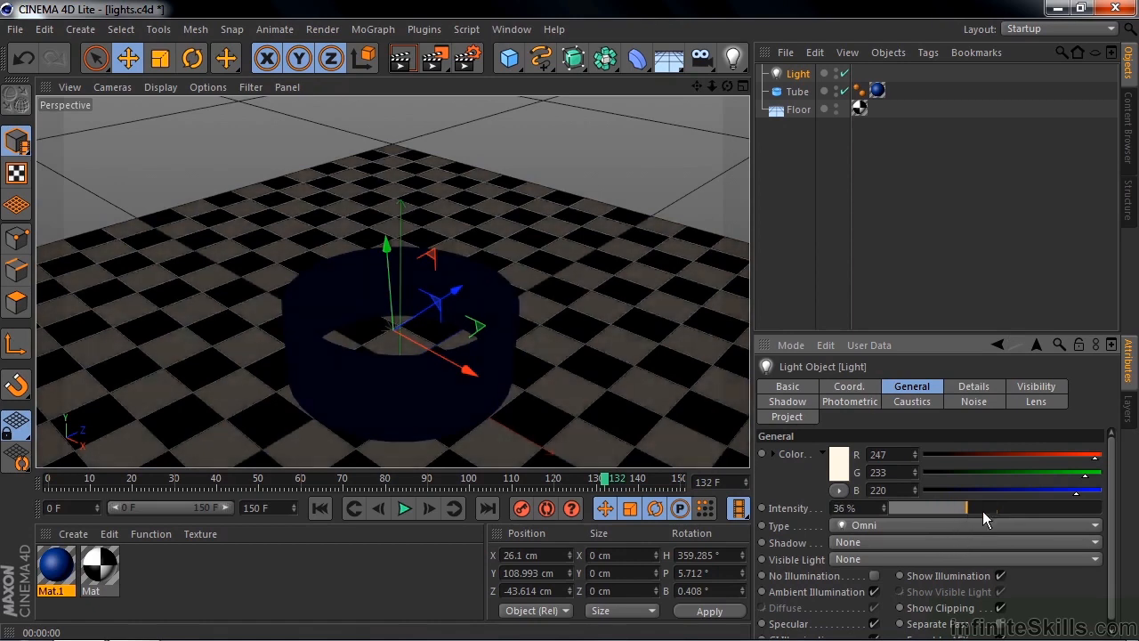
pyautogui.moveTo(925, 508); pyautogui.dragTo(1095, 507)
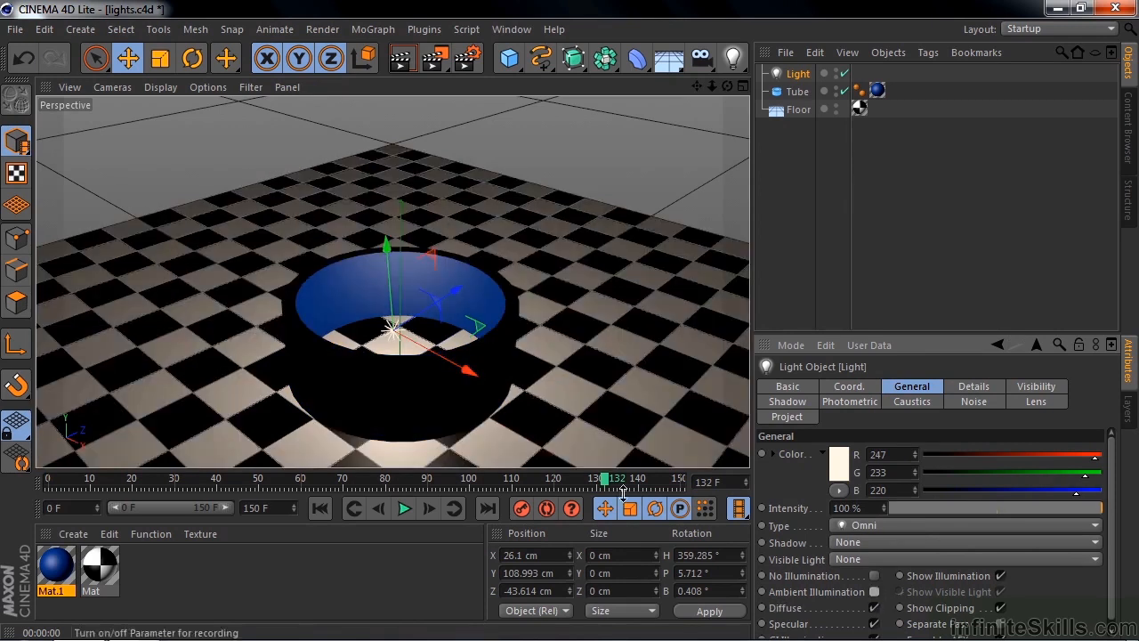
# Move the light up along Y so it sits above the tube
pyautogui.moveTo(388, 246); pyautogui.dragTo(377, 145)
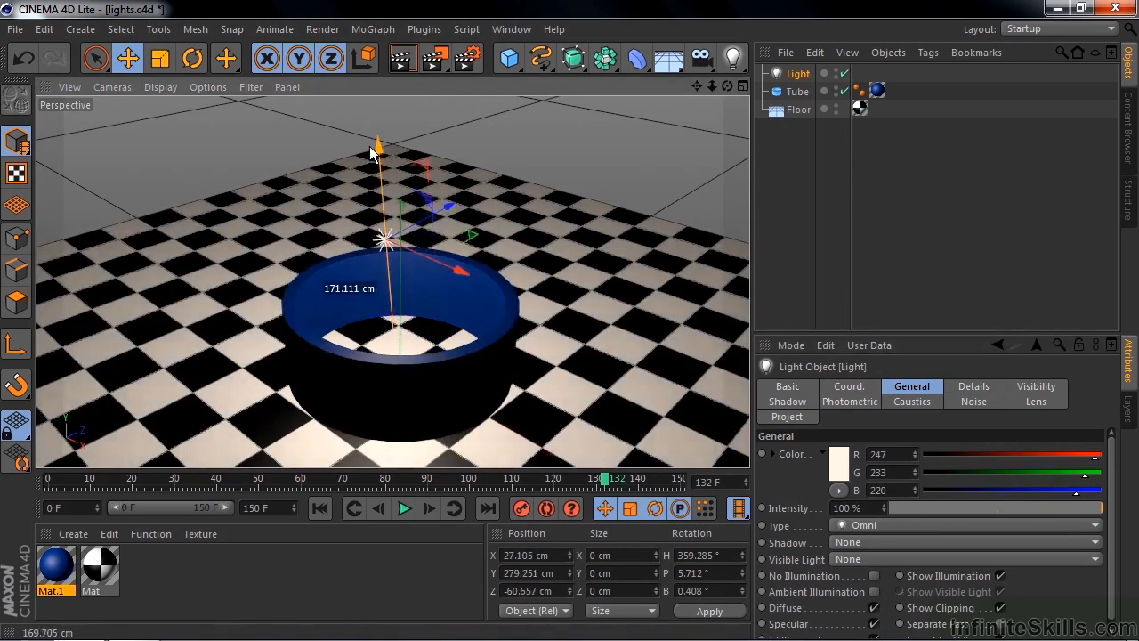
pyautogui.moveTo(378, 146); pyautogui.dragTo(374, 121)
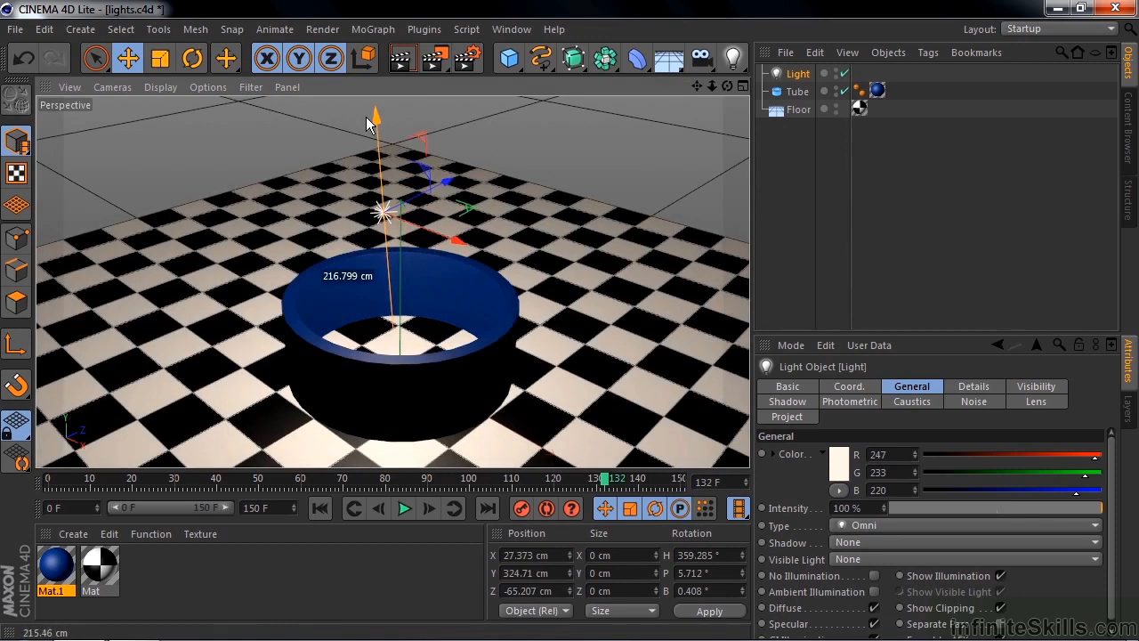